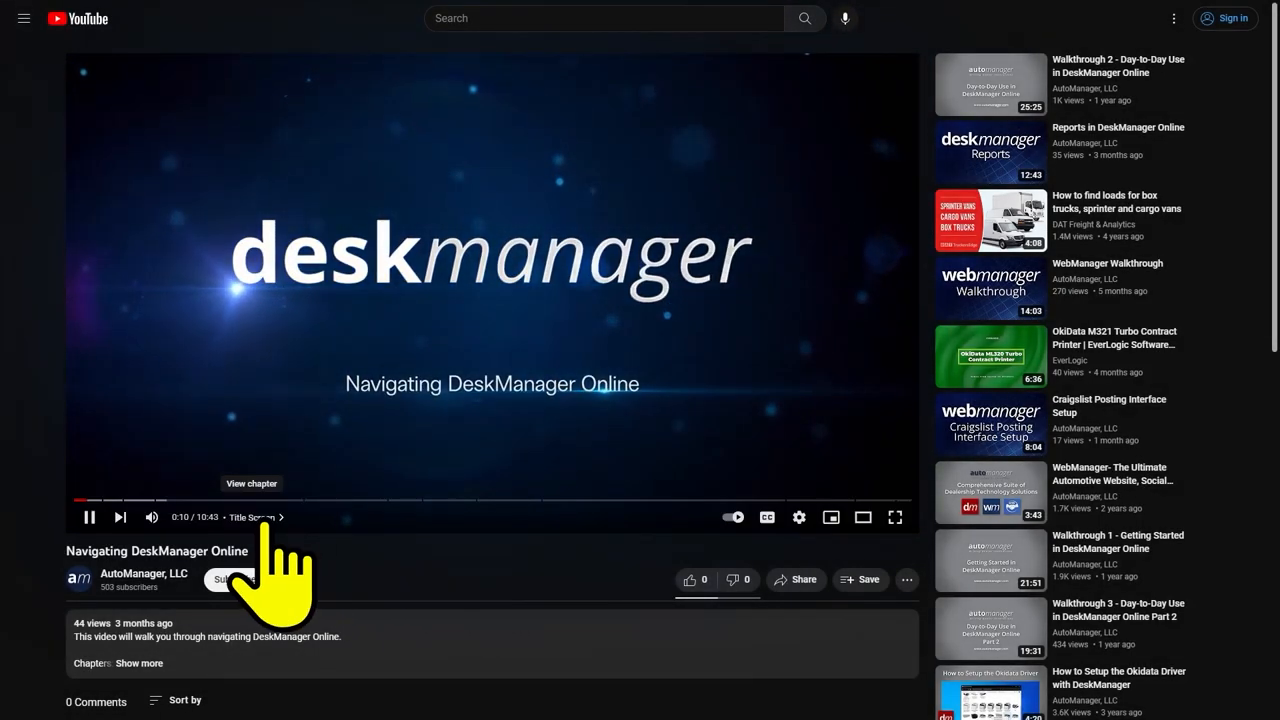
Play the 'Navigating DeskManager Online' tutorial video from its Title Screen chapter.
{"action": "left_click", "coordinate": [252, 516]}
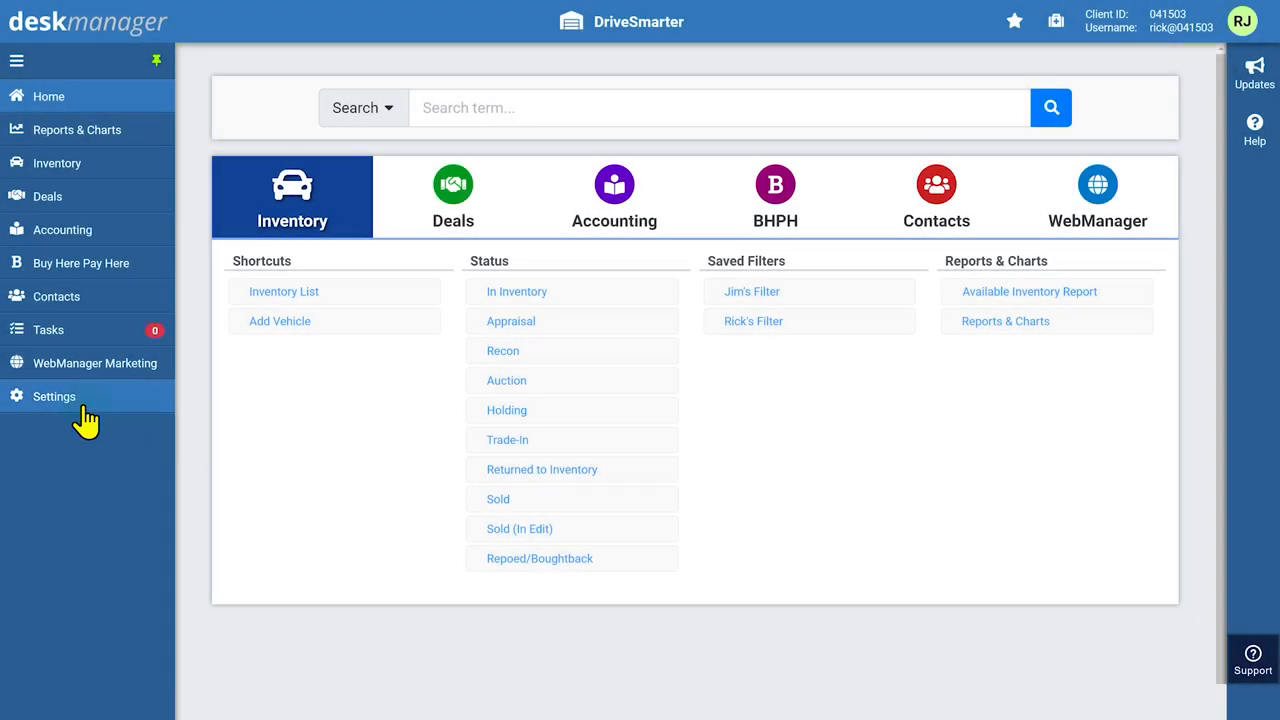
Show the organization's Users list from Settings, with six staff accounts listed.
{"action": "left_click", "coordinate": [52, 396]}
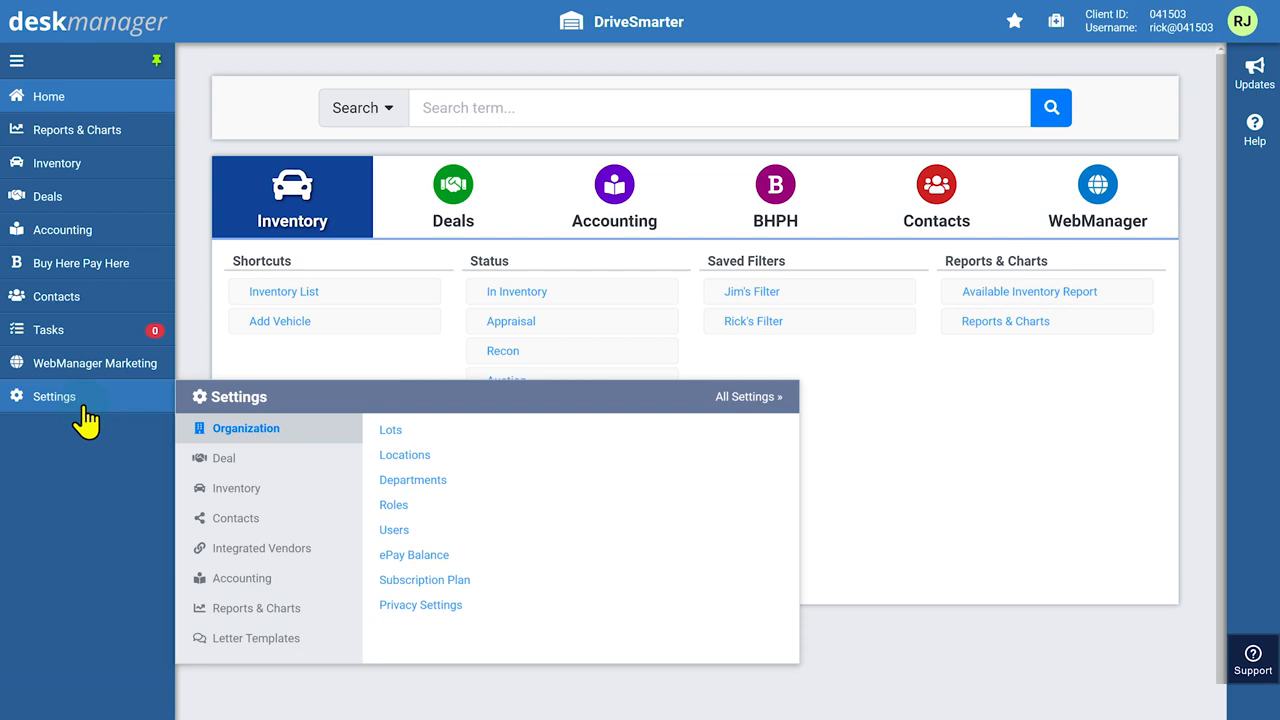
{"action": "mouse_move", "coordinate": [244, 428]}
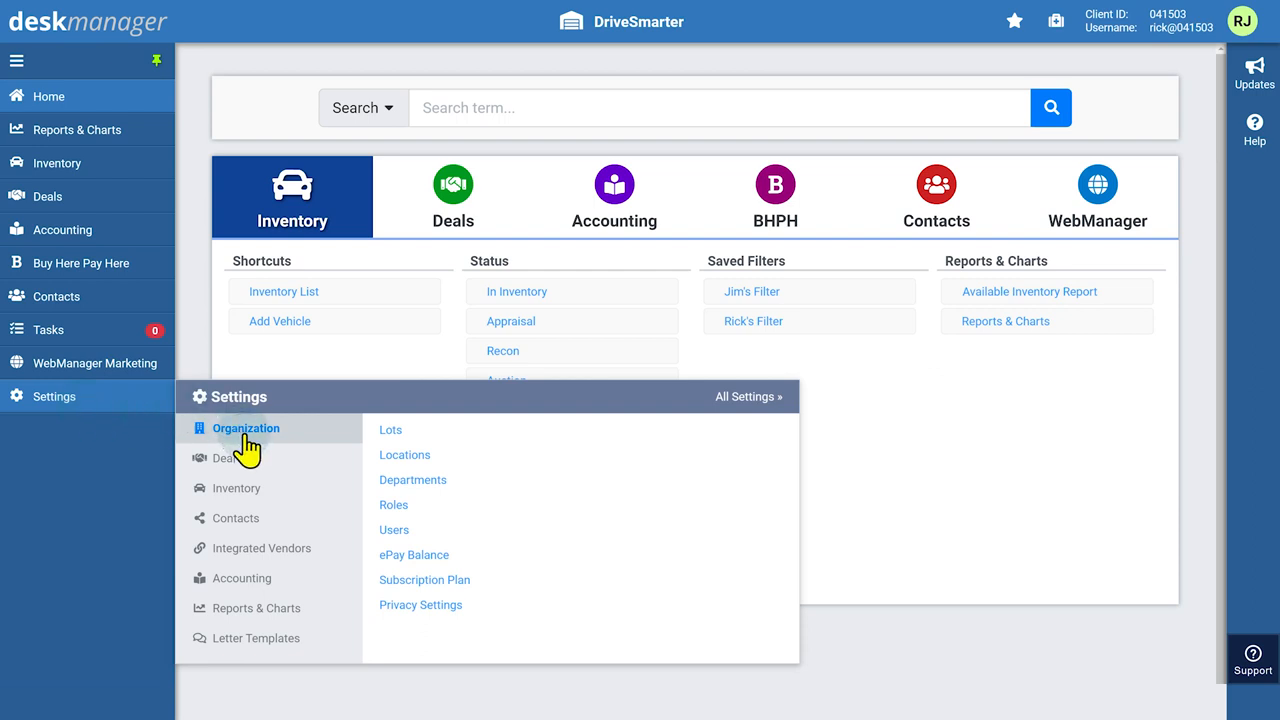
{"action": "mouse_move", "coordinate": [394, 536]}
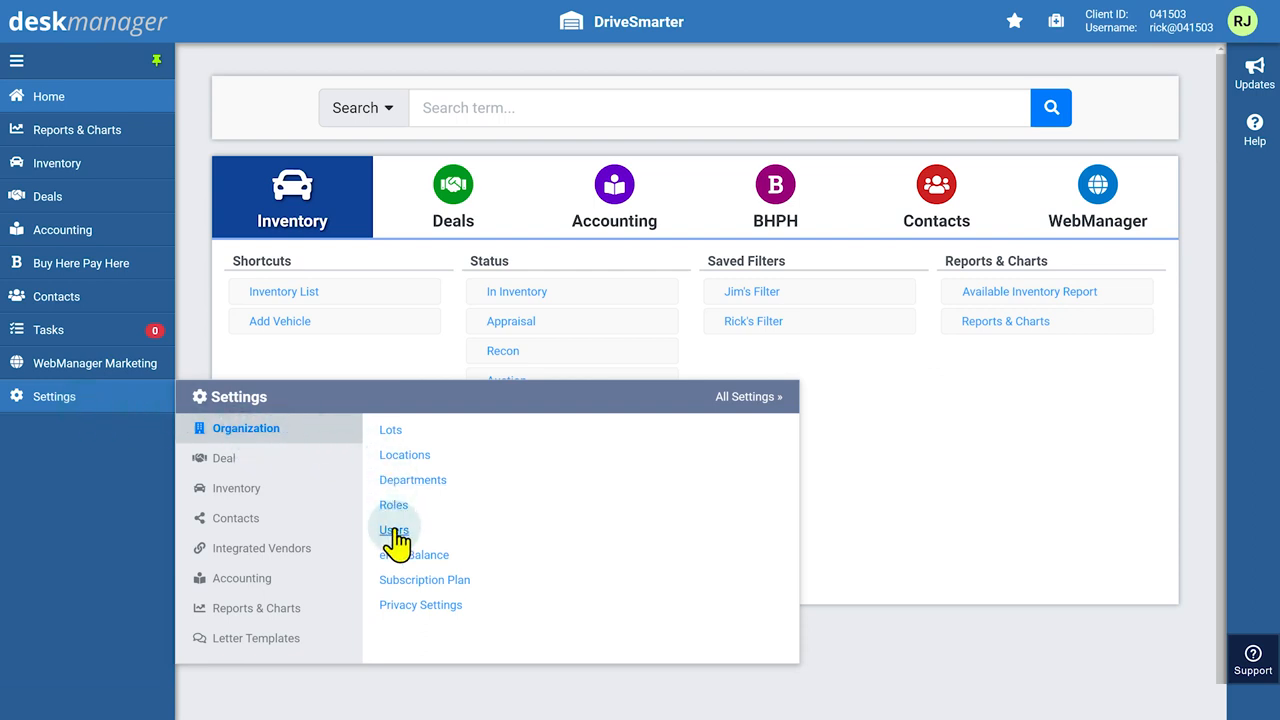
{"action": "left_click", "coordinate": [392, 528]}
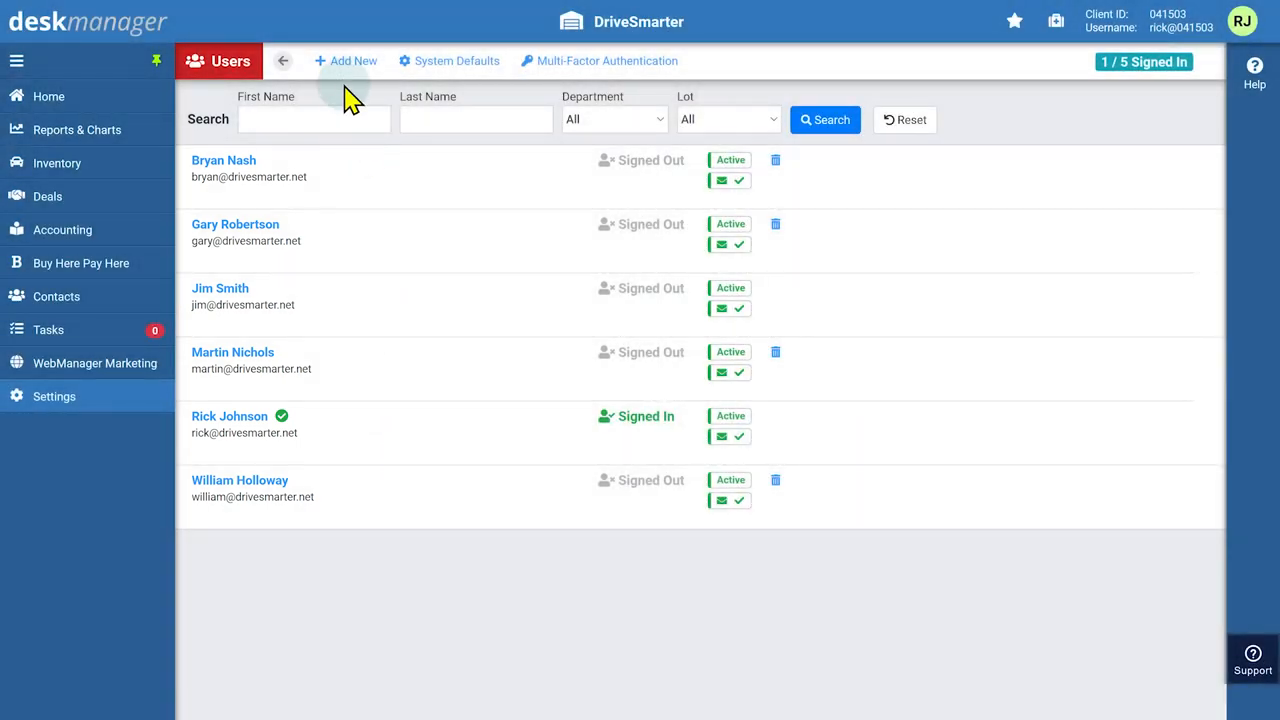
{"action": "left_click", "coordinate": [344, 60]}
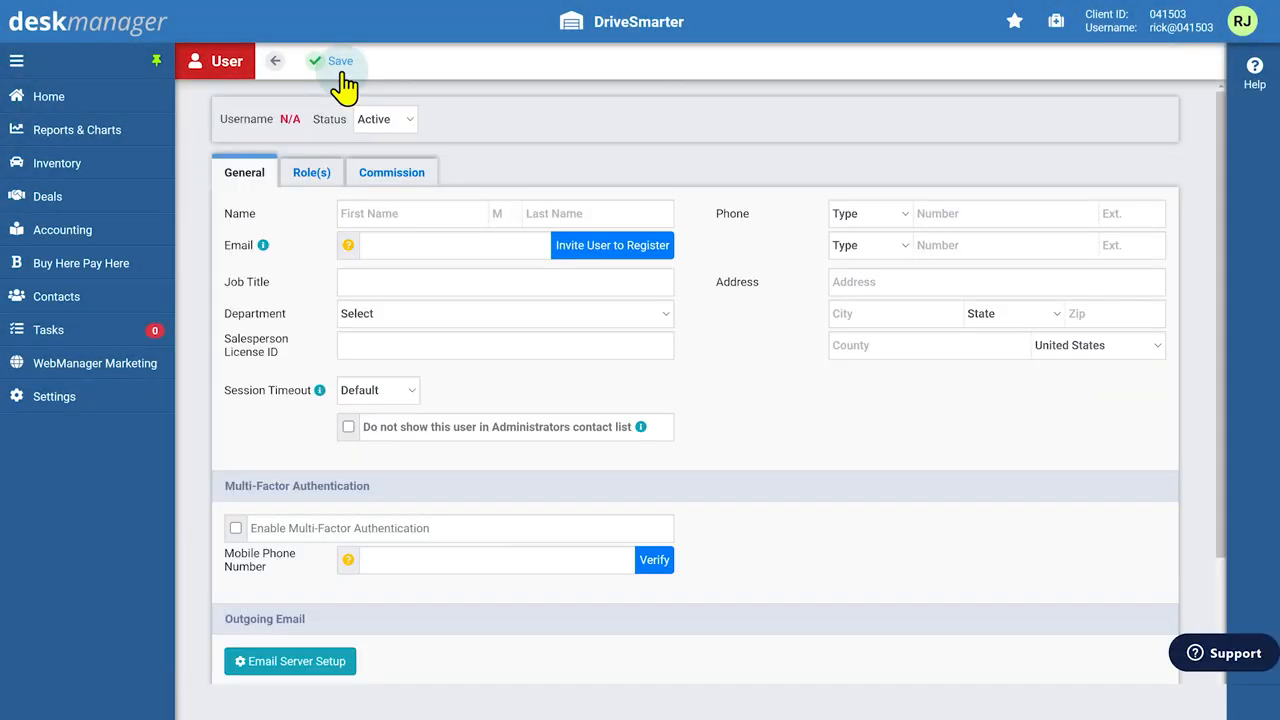
{"action": "mouse_move", "coordinate": [412, 212]}
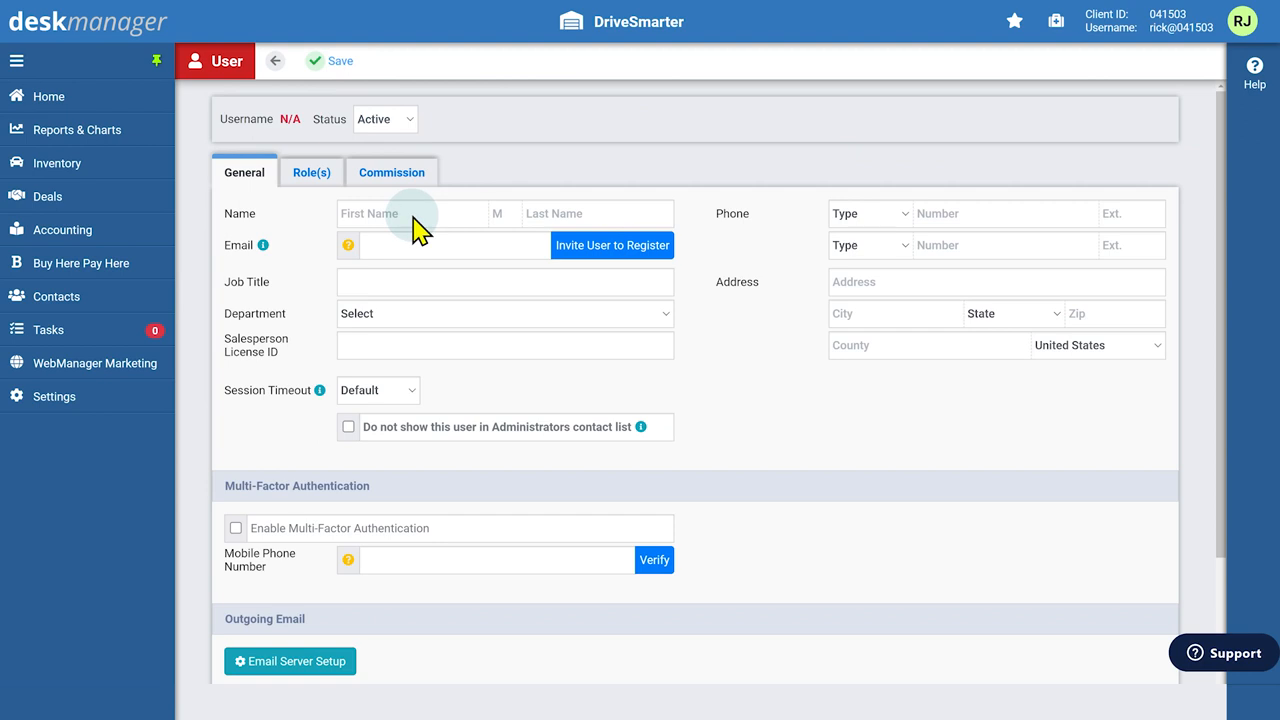
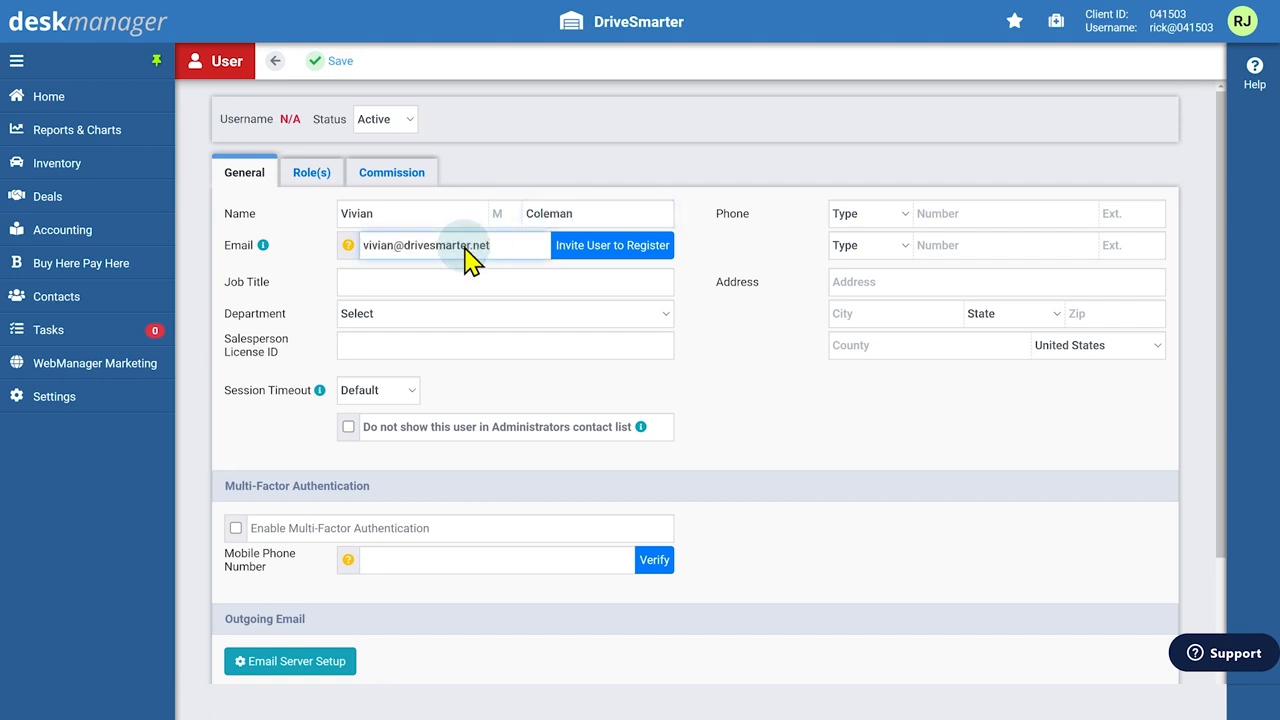
{"action": "mouse_move", "coordinate": [484, 360]}
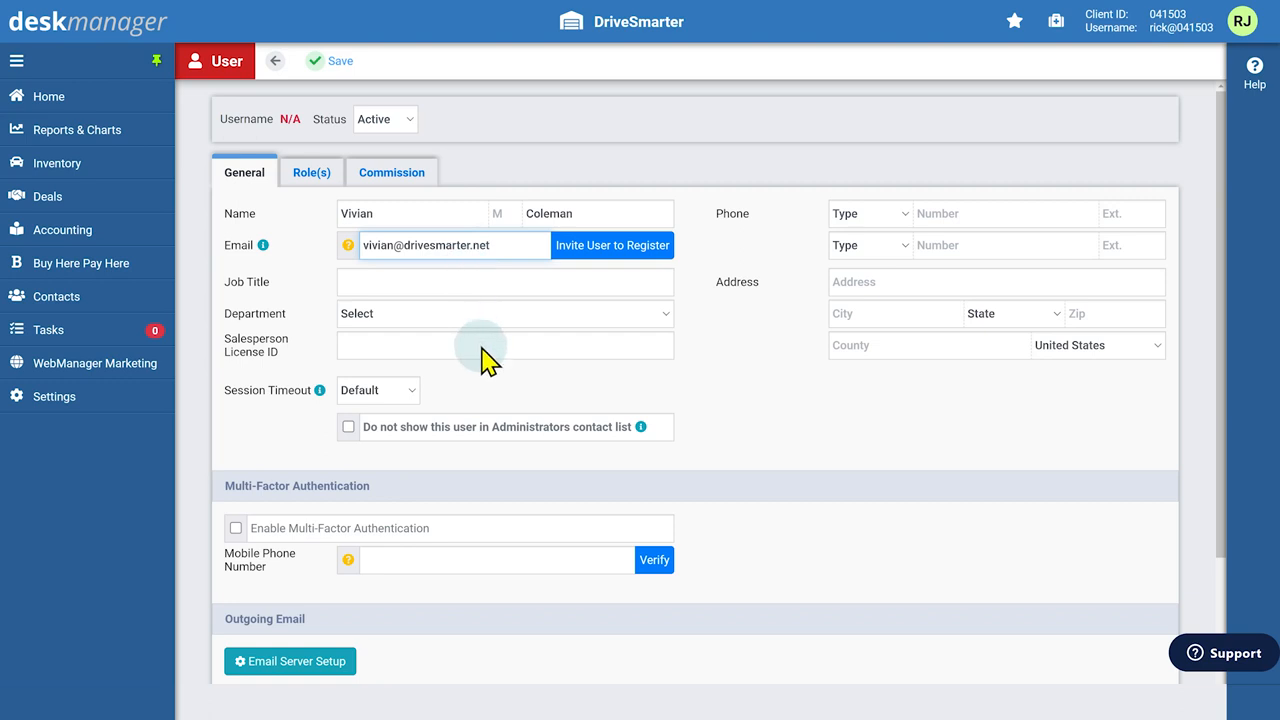
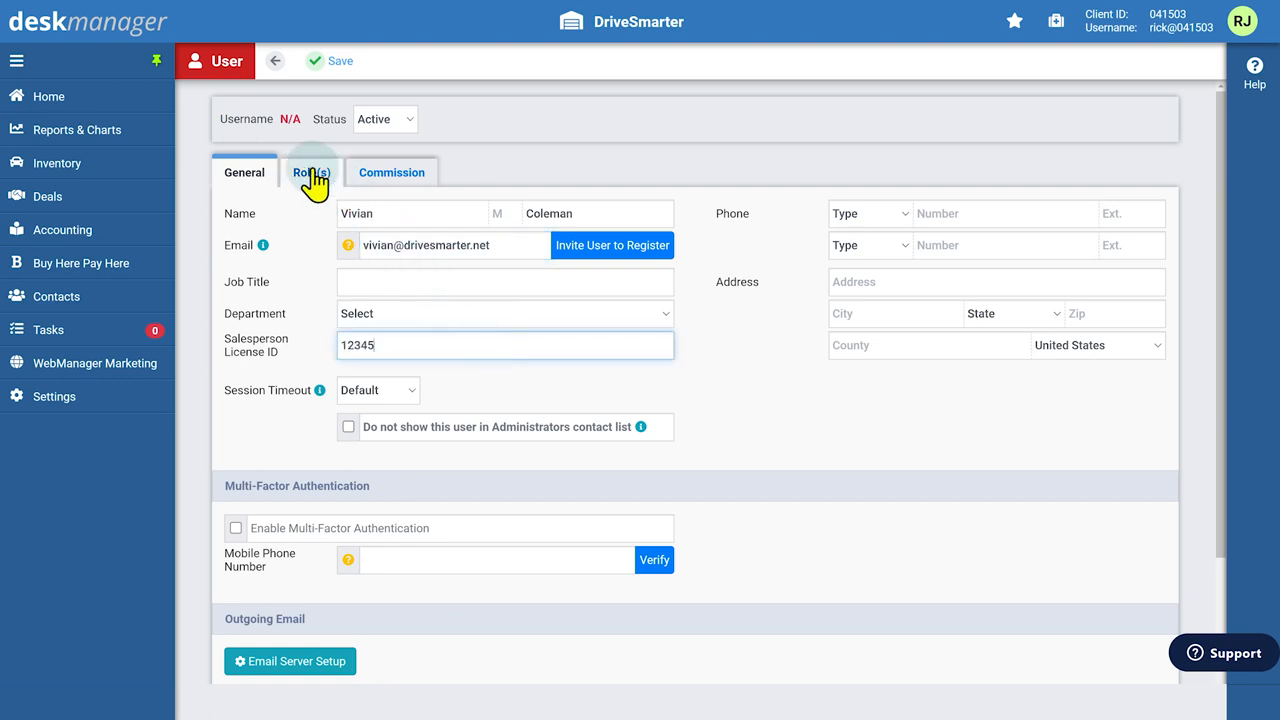
Assign the Finance Manager and Office Employee roles under DriveSmarter to the new user.
{"action": "left_click", "coordinate": [312, 172]}
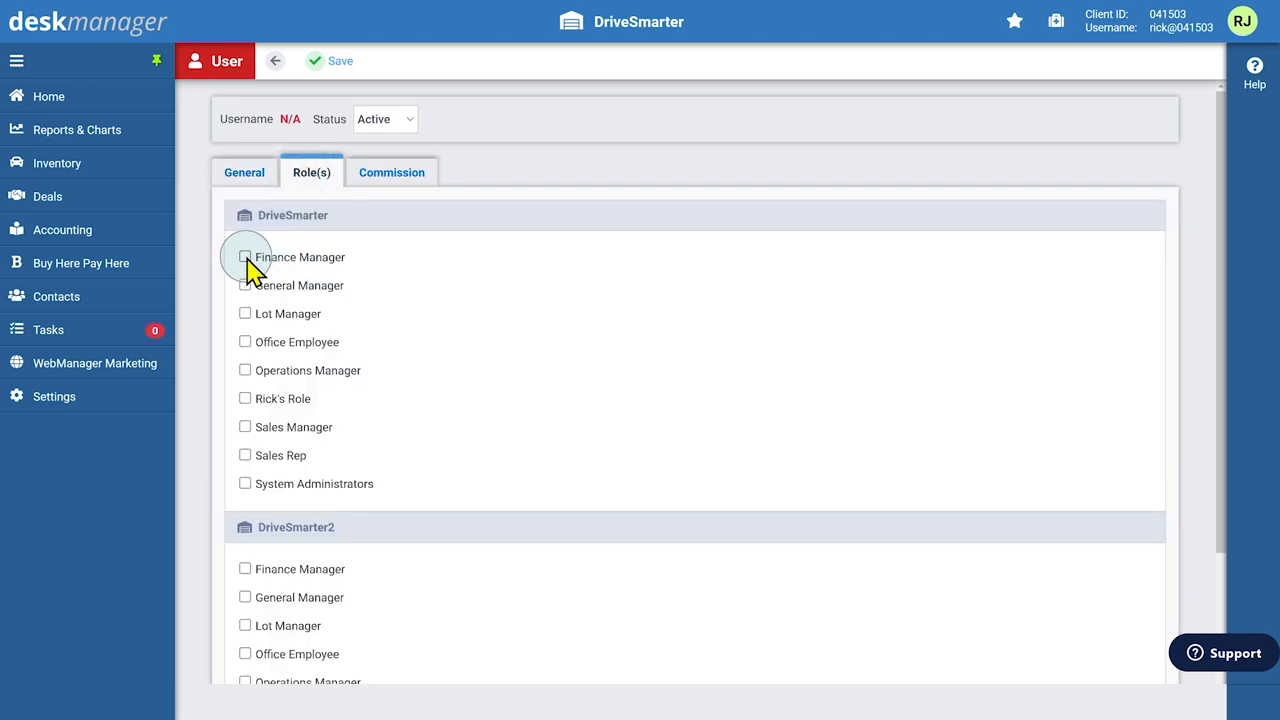
{"action": "left_click", "coordinate": [244, 256]}
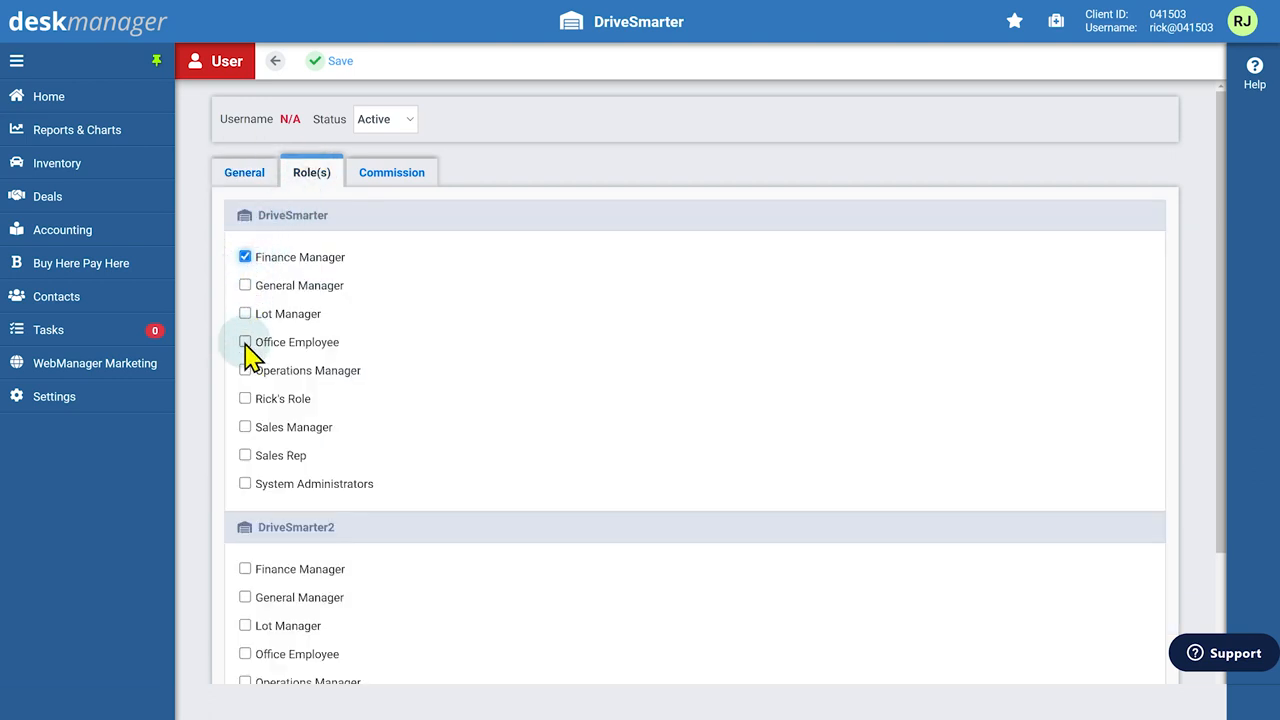
{"action": "left_click", "coordinate": [244, 342]}
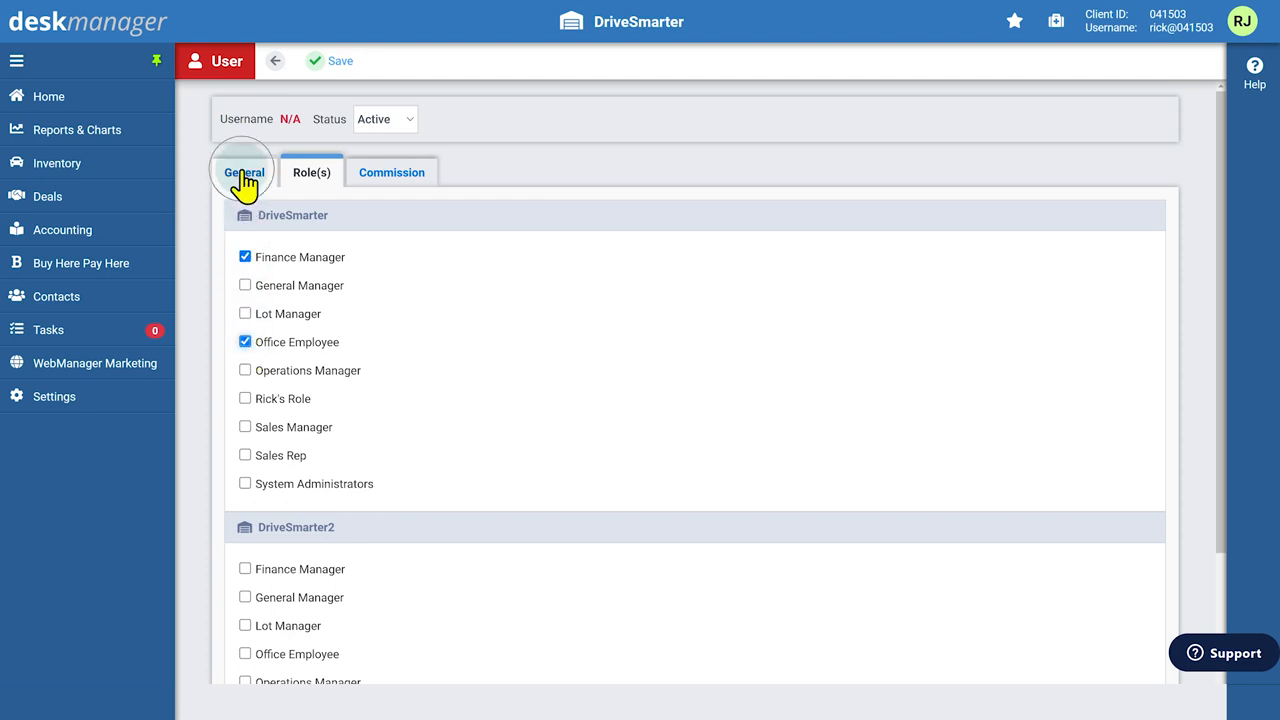
Mark Vivian to be invited to register by email and save the new user record.
{"action": "left_click", "coordinate": [244, 172]}
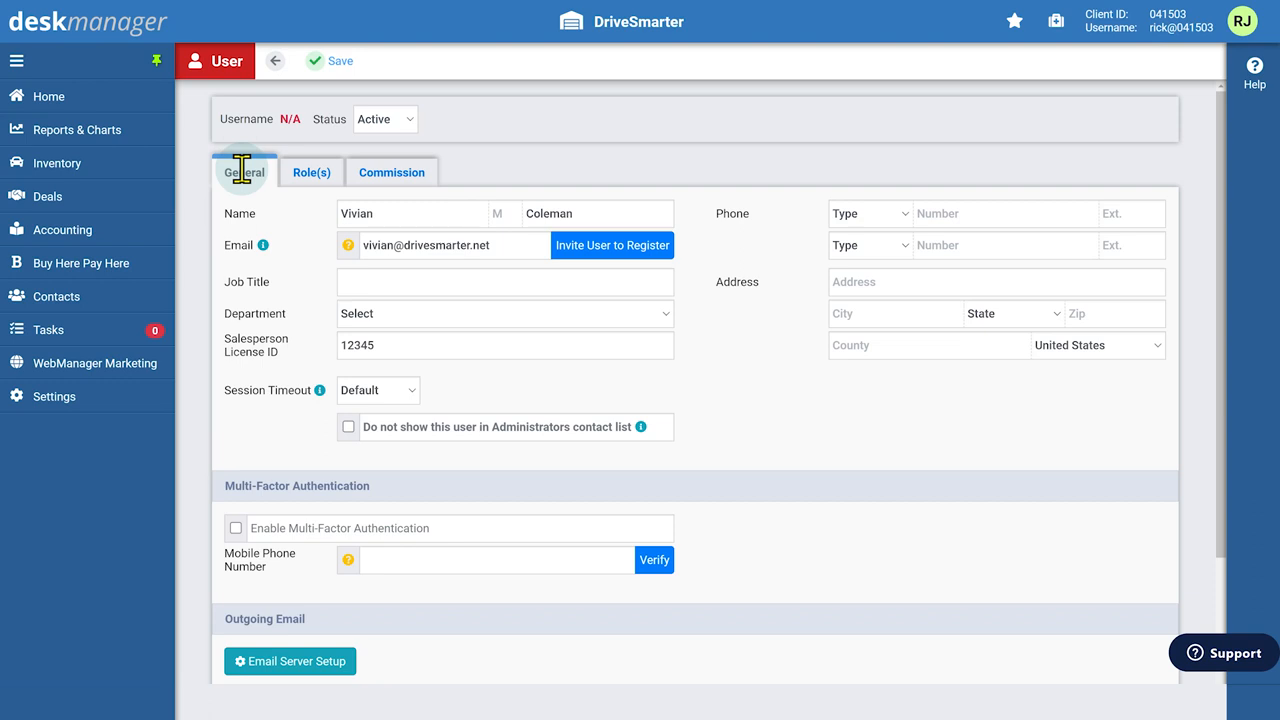
{"action": "mouse_move", "coordinate": [612, 244]}
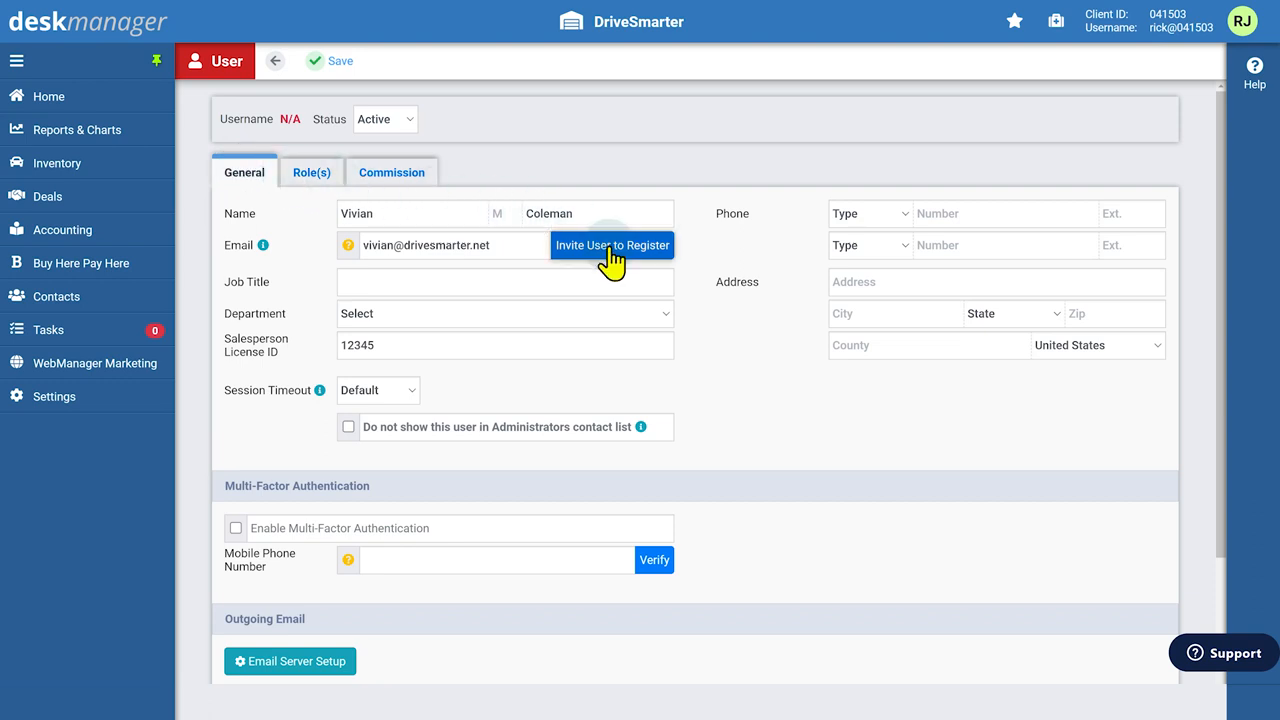
{"action": "left_click", "coordinate": [612, 244]}
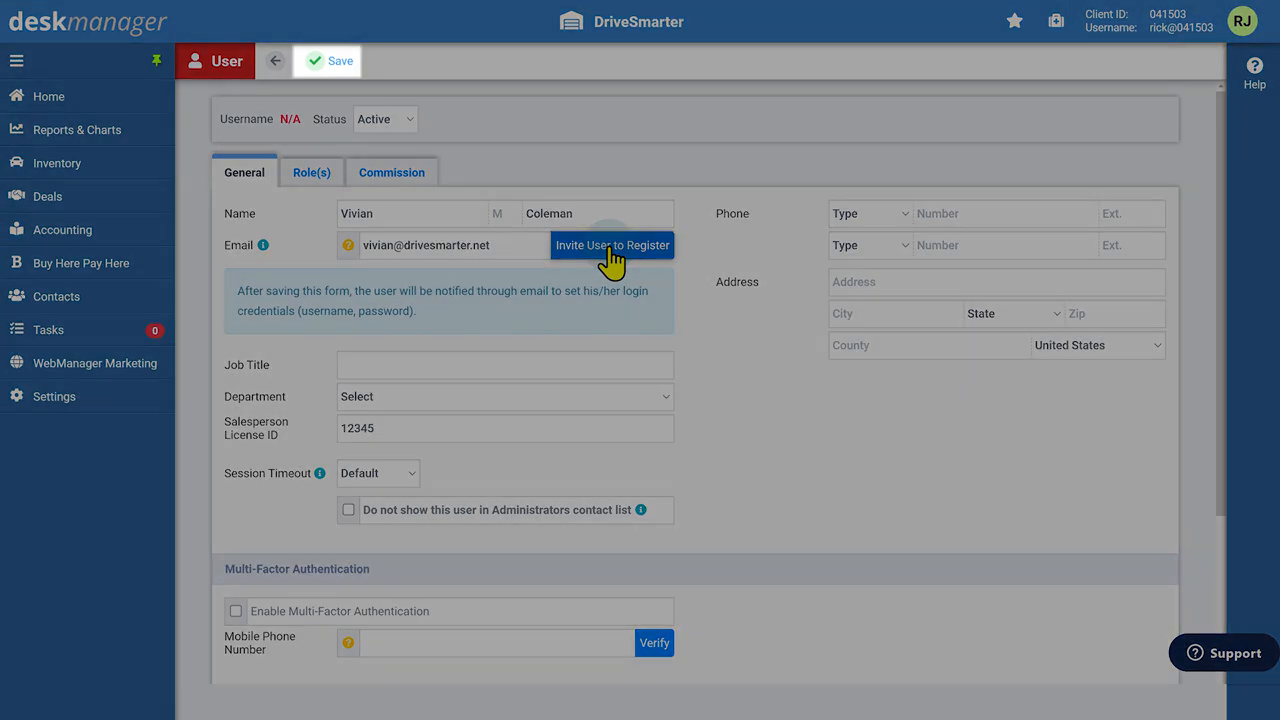
{"action": "left_click", "coordinate": [612, 244]}
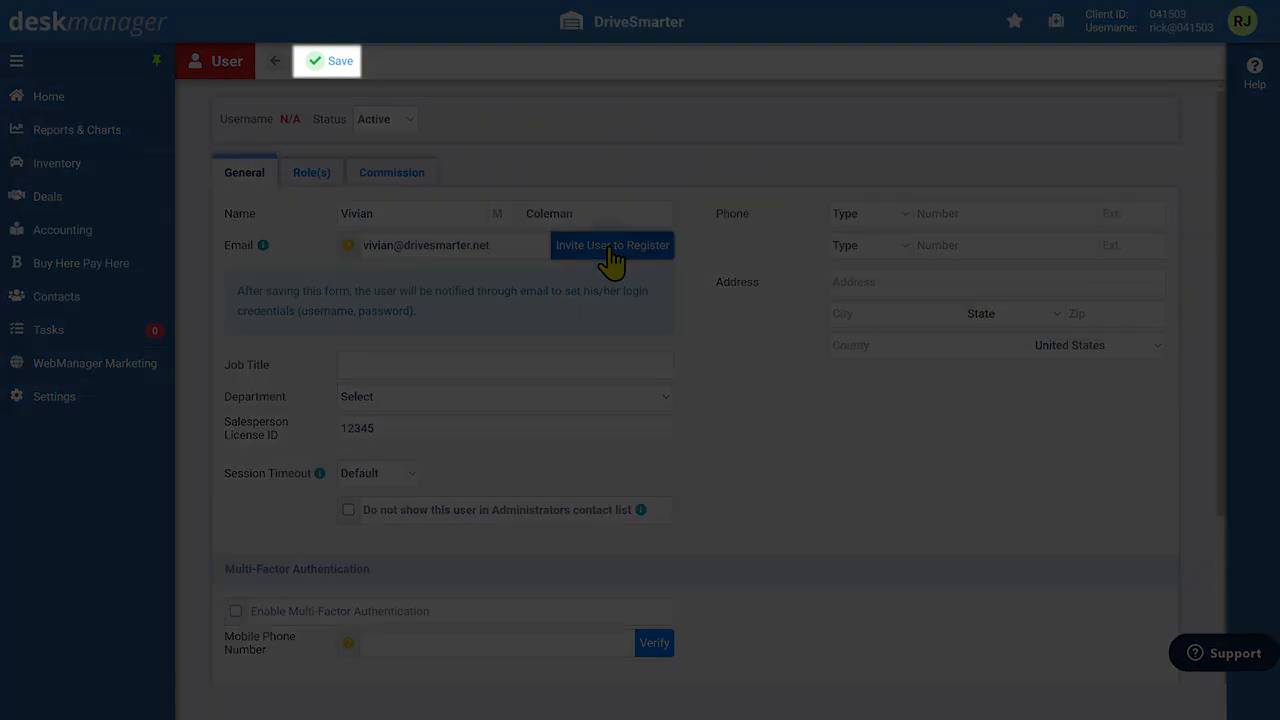
{"action": "left_click", "coordinate": [612, 244]}
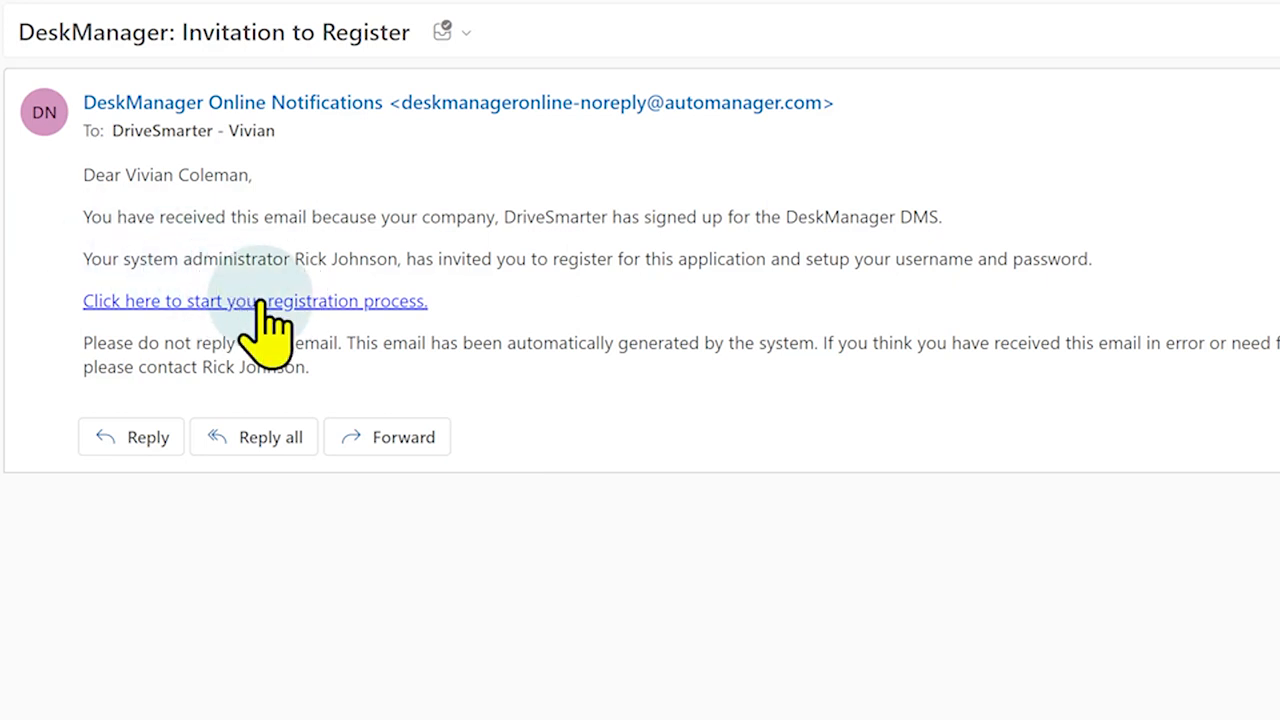
Complete registration from the invitation email with a username and password and continue to the dashboard.
{"action": "left_click", "coordinate": [254, 300]}
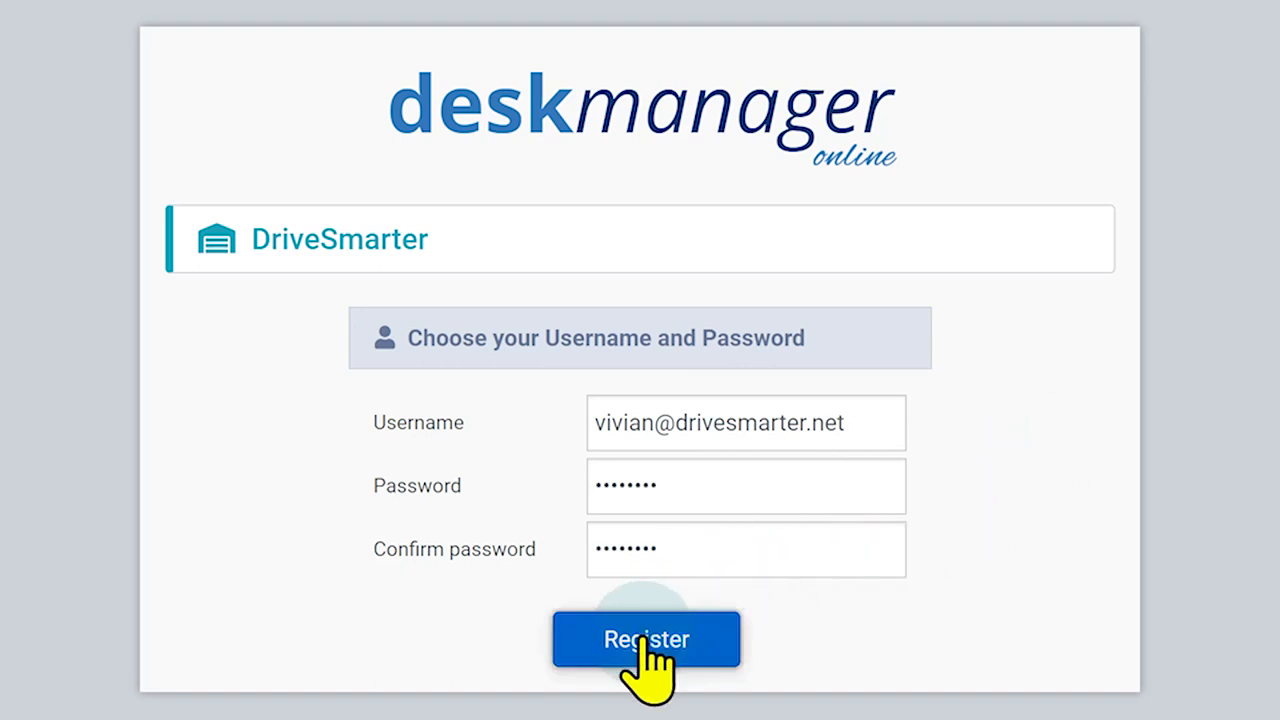
{"action": "left_click", "coordinate": [646, 640]}
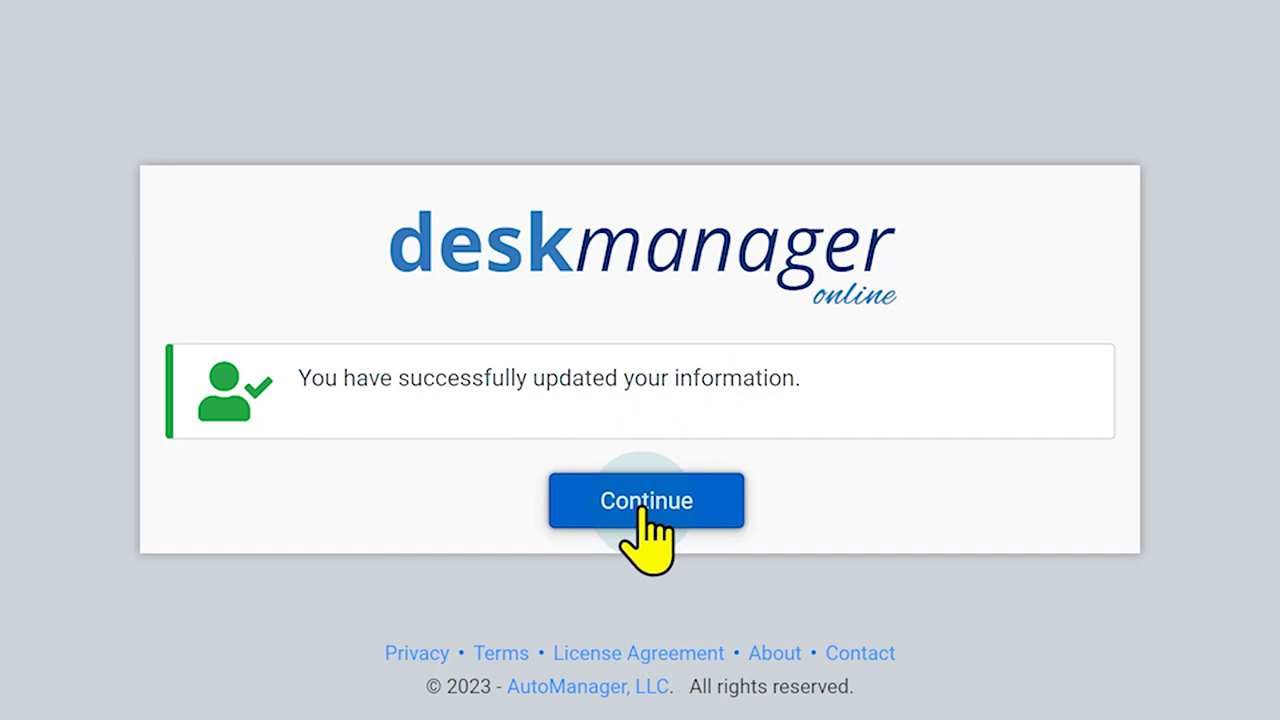
{"action": "left_click", "coordinate": [646, 500]}
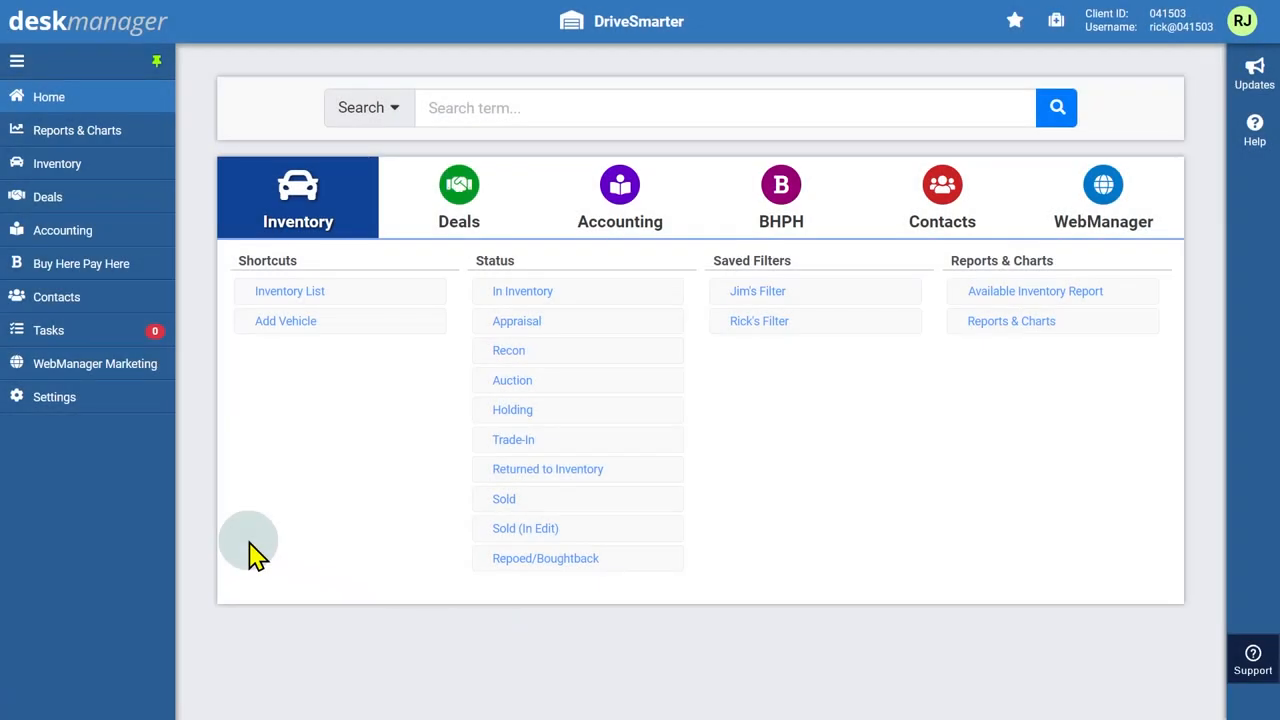
{"action": "mouse_move", "coordinate": [54, 396]}
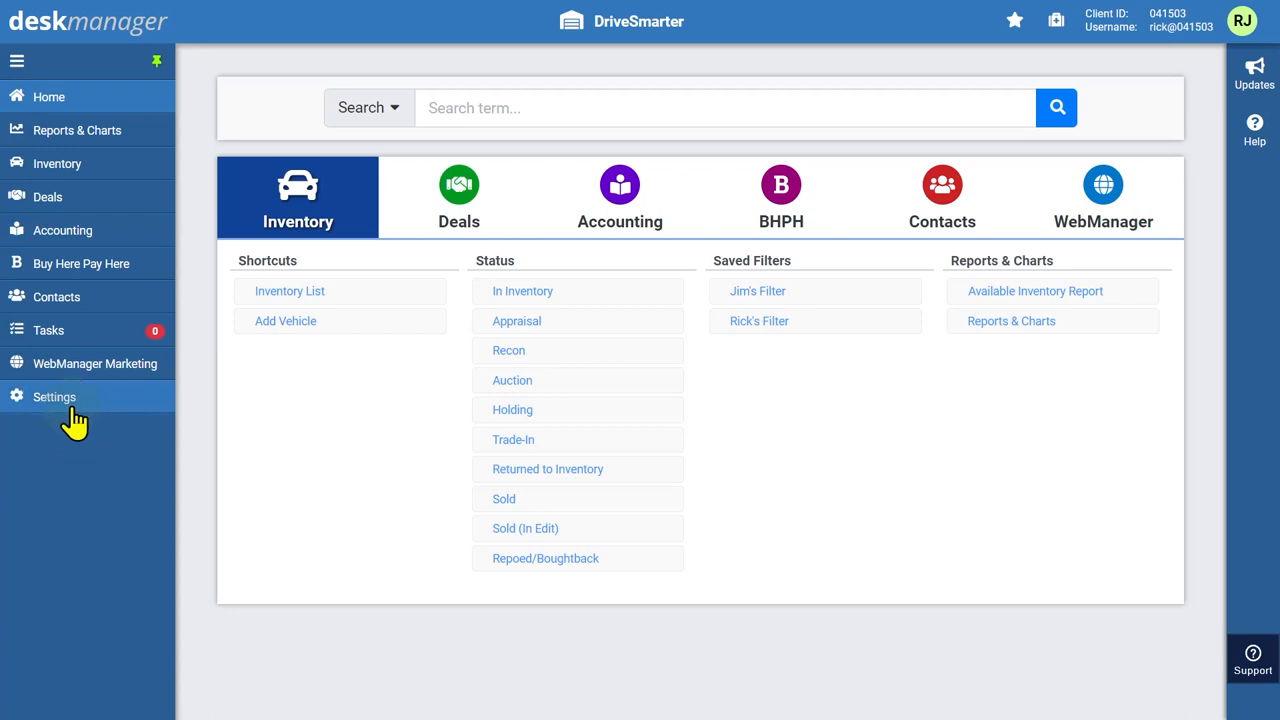
{"action": "left_click", "coordinate": [54, 396]}
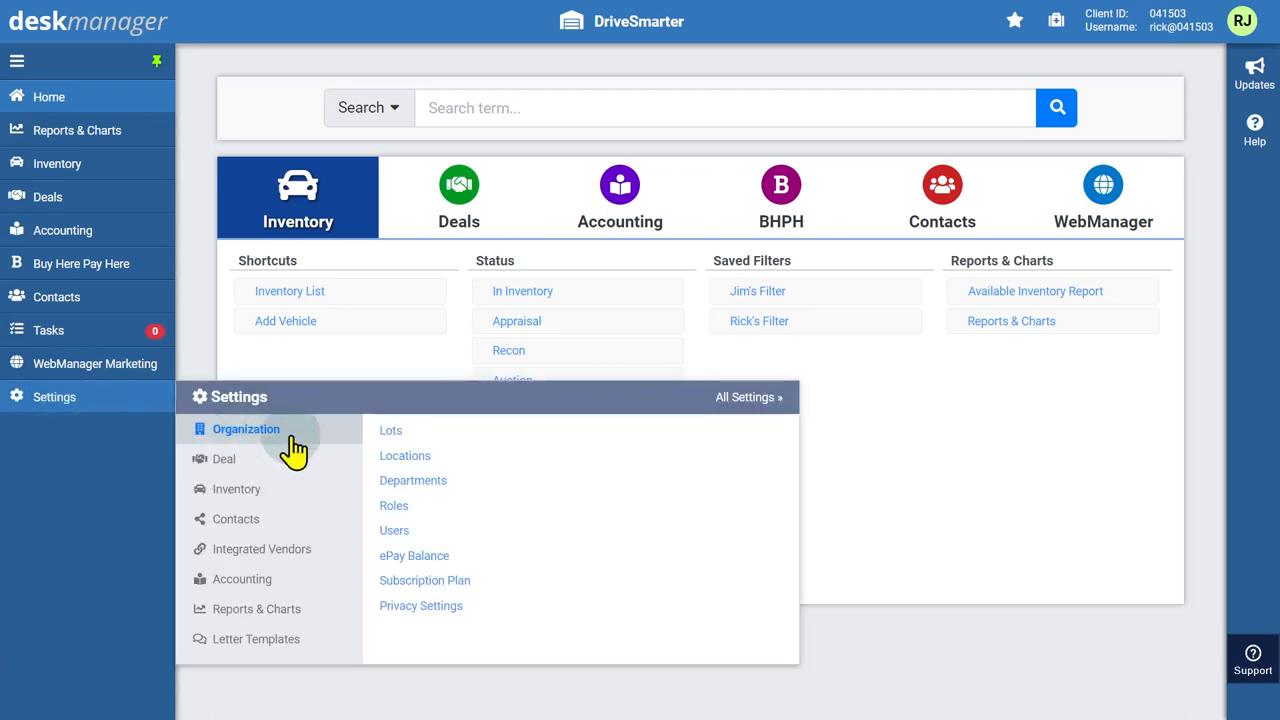
{"action": "mouse_move", "coordinate": [394, 530]}
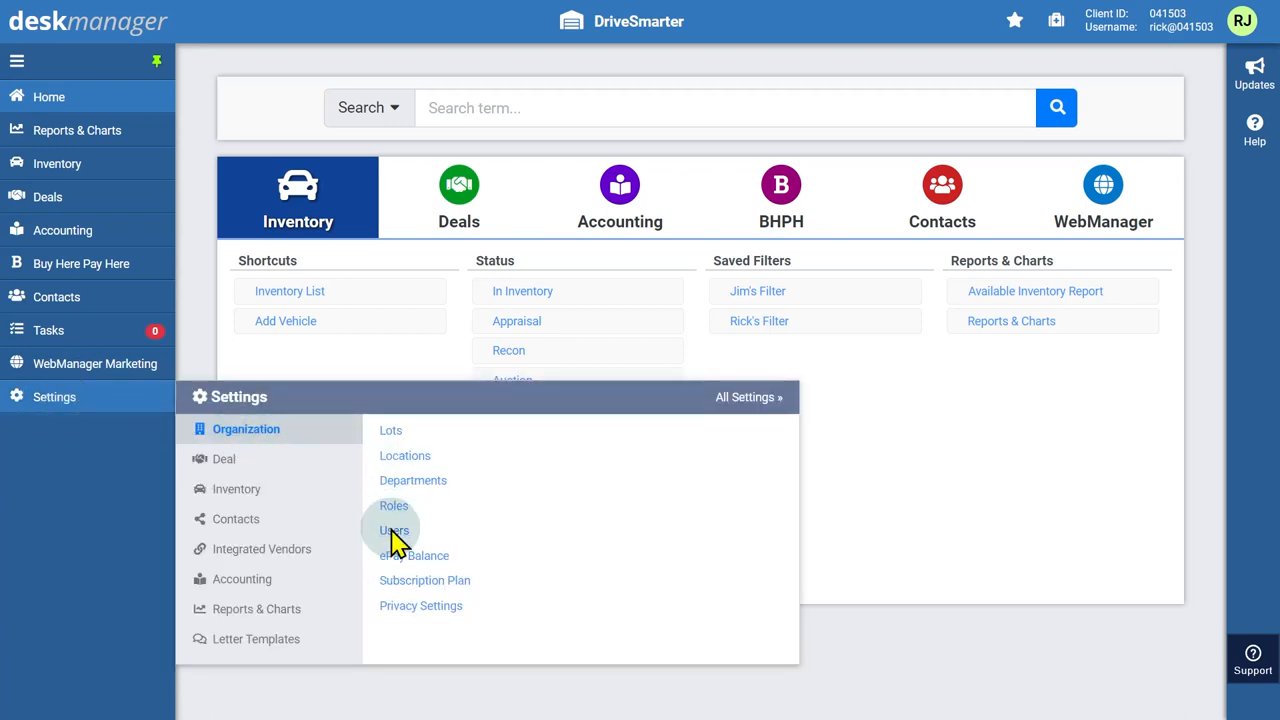
{"action": "left_click", "coordinate": [396, 530]}
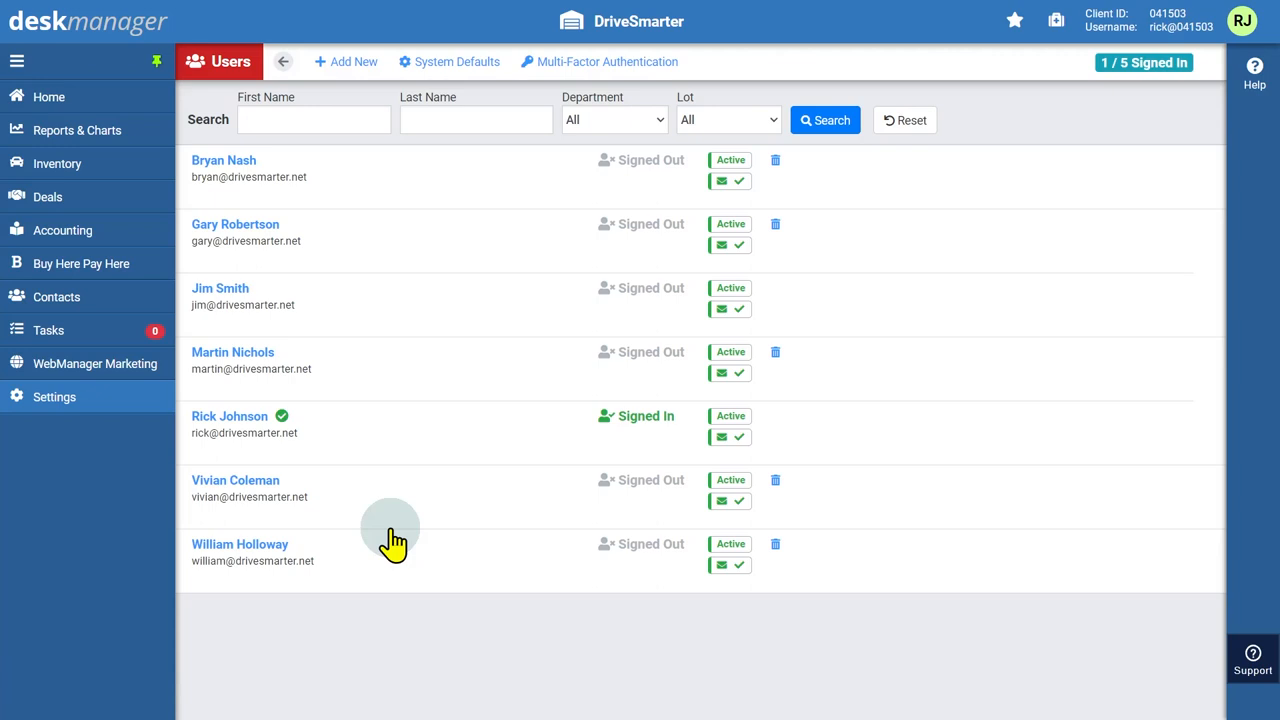
{"action": "mouse_move", "coordinate": [330, 516]}
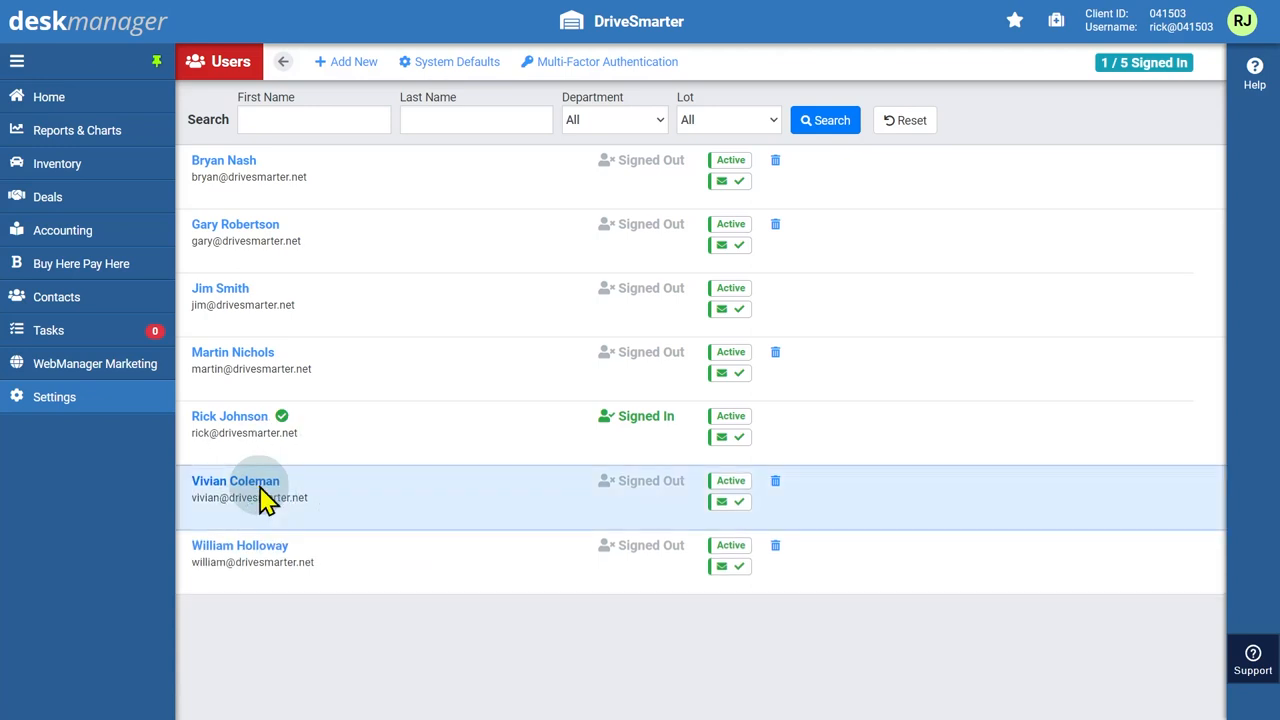
{"action": "left_click", "coordinate": [236, 480]}
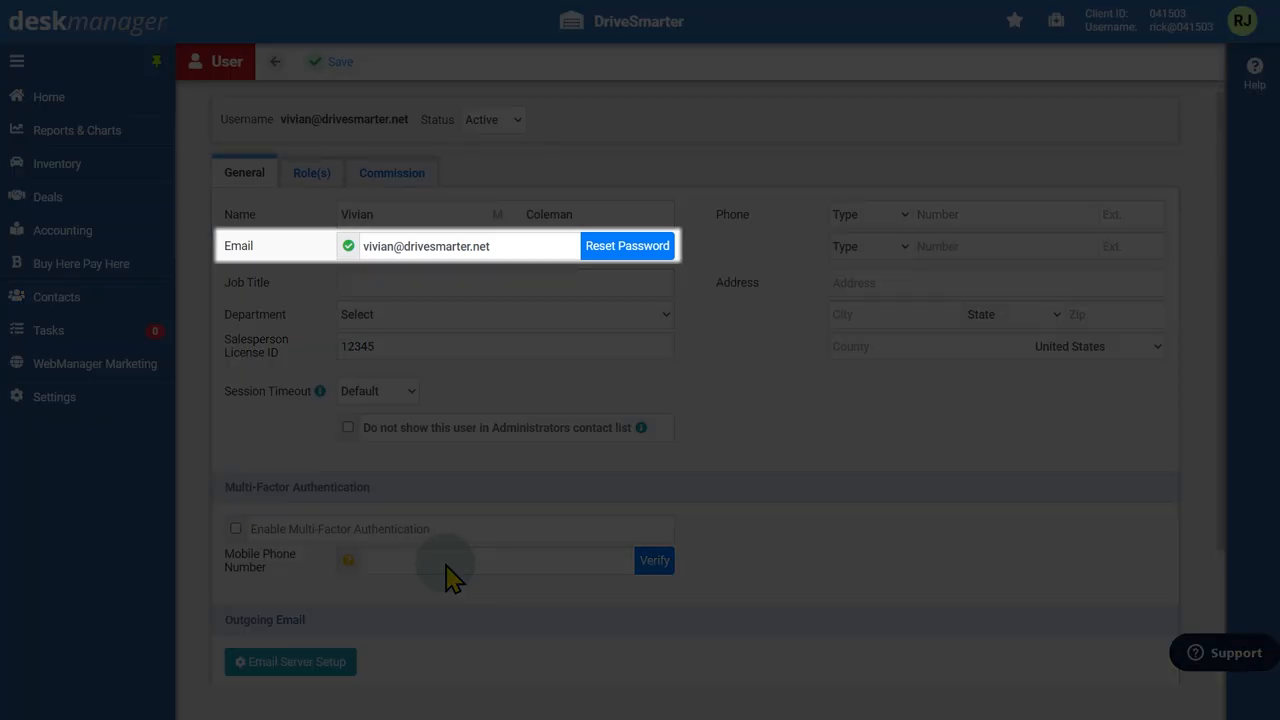
{"action": "left_click", "coordinate": [500, 560]}
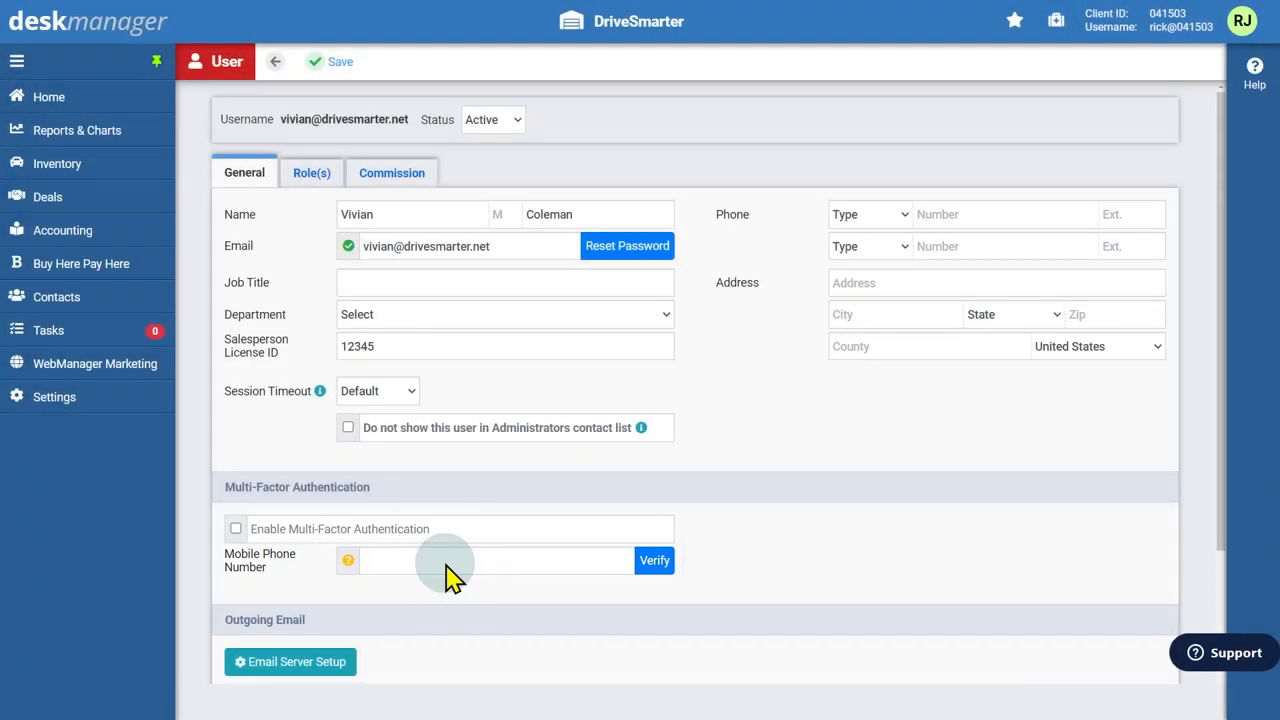
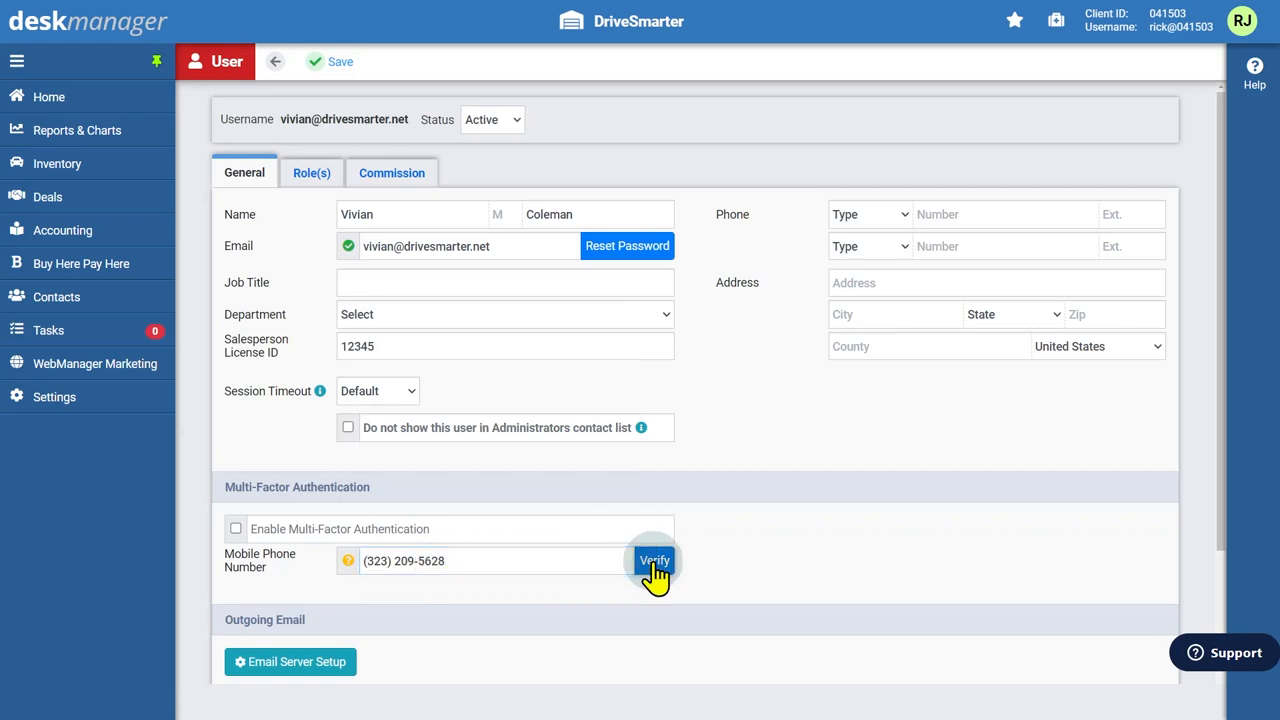
{"action": "left_click", "coordinate": [654, 560]}
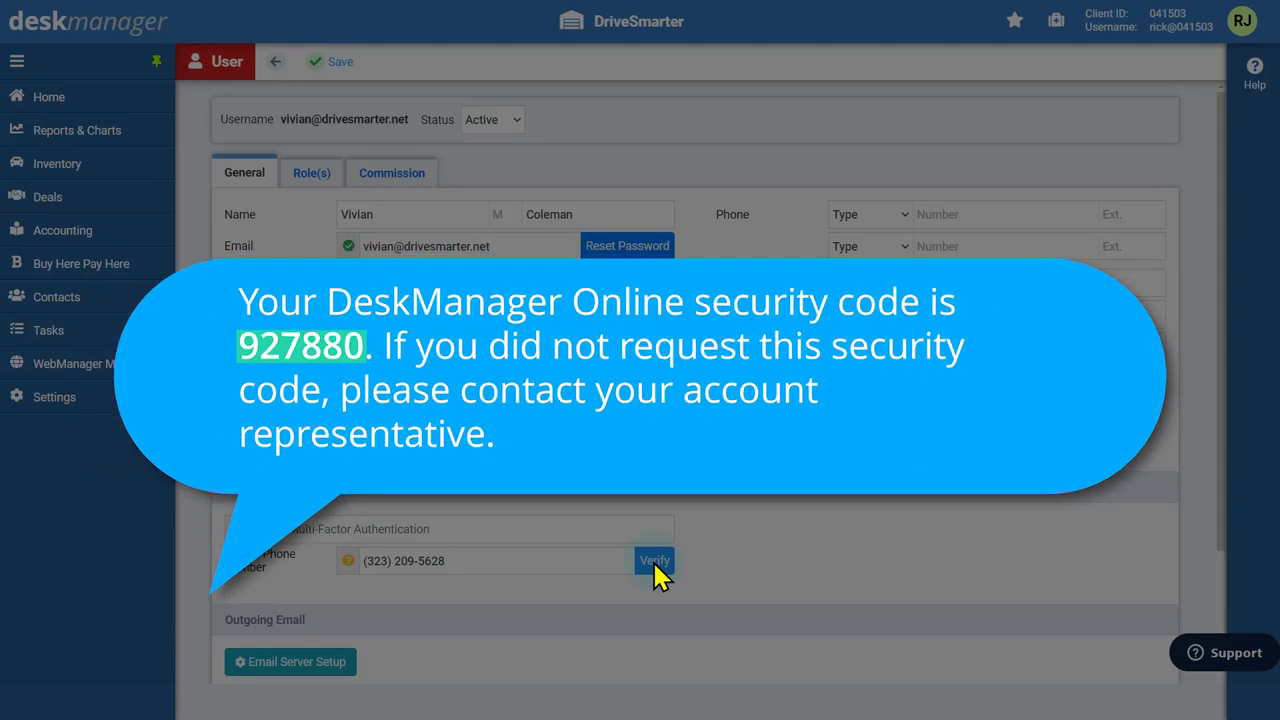
{"action": "left_click", "coordinate": [654, 560]}
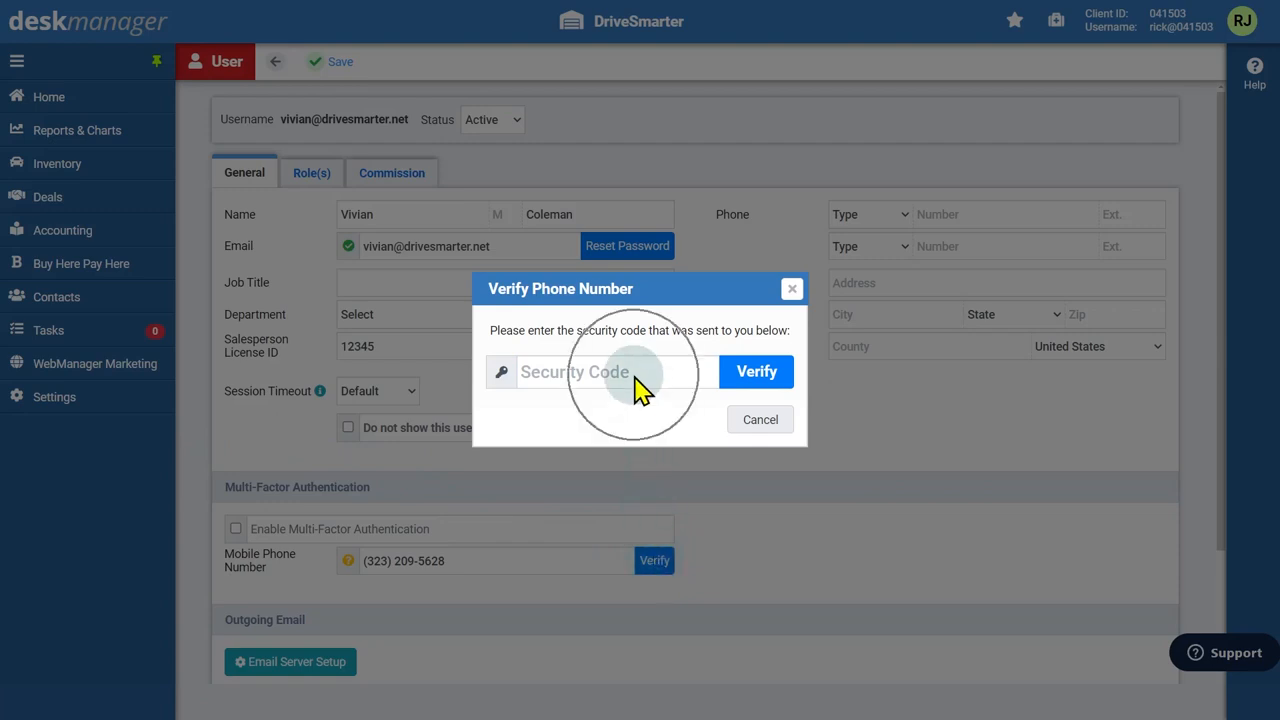
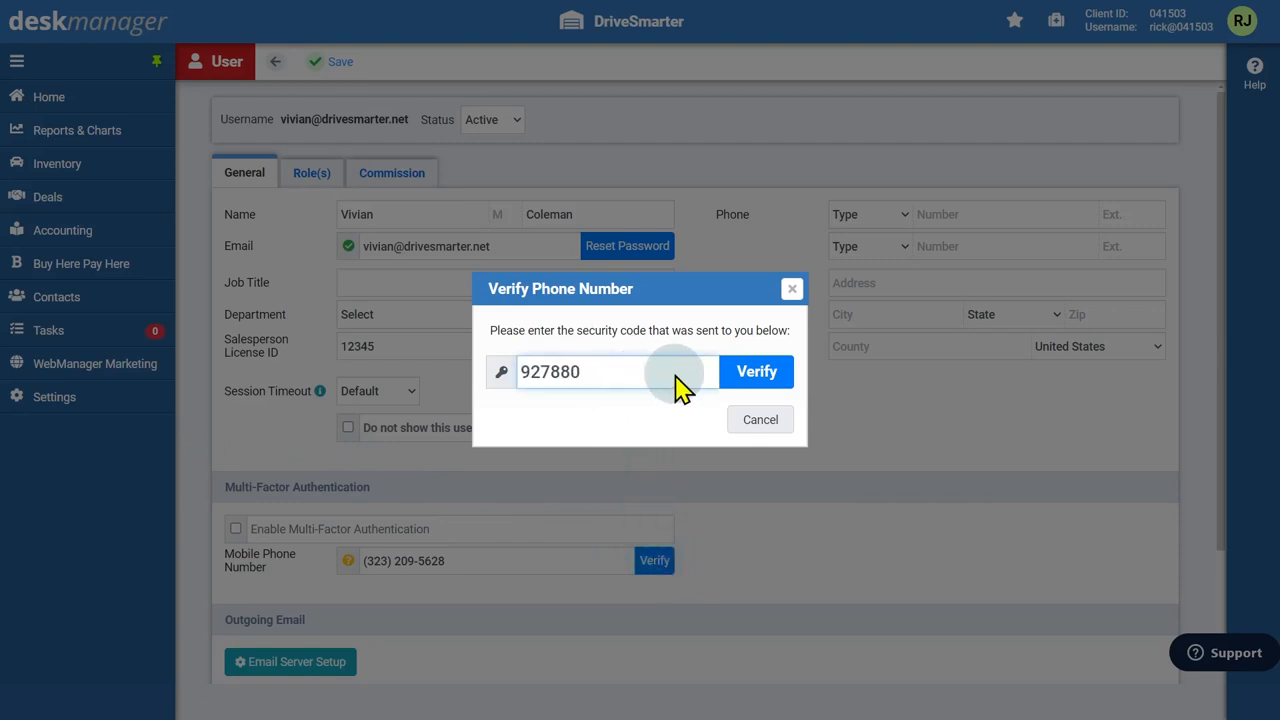
{"action": "left_click", "coordinate": [756, 370]}
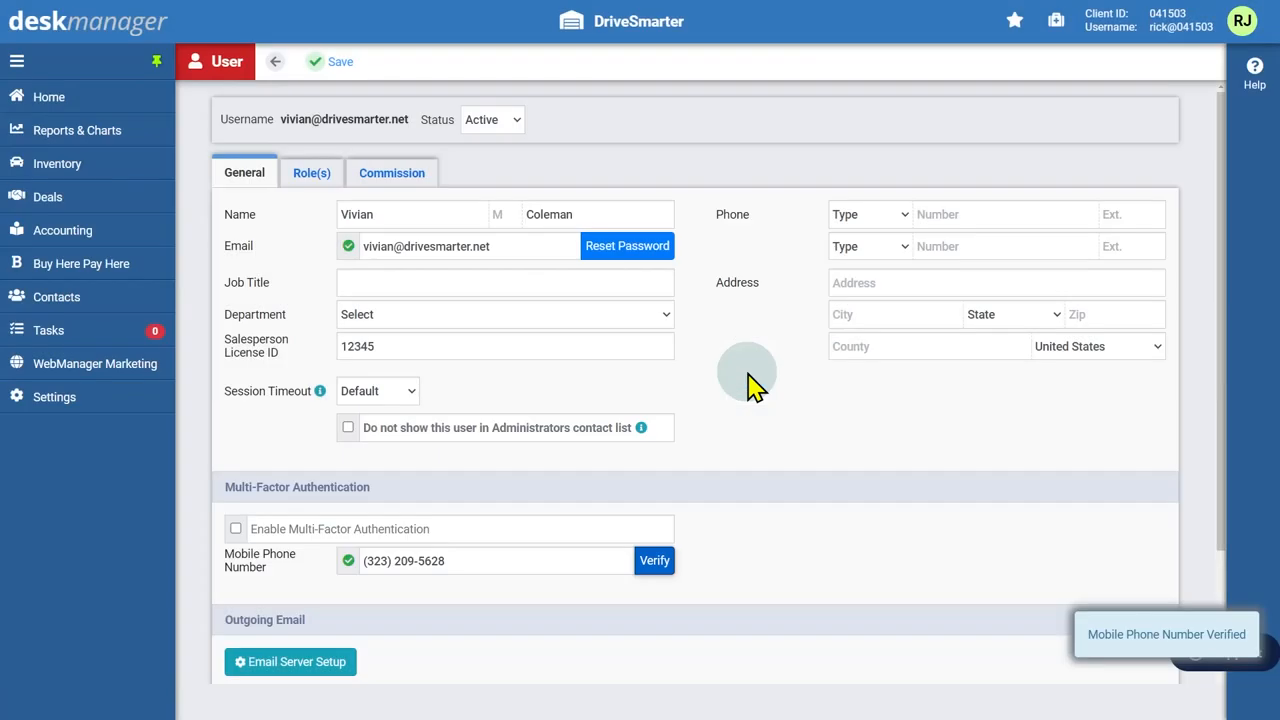
{"action": "mouse_move", "coordinate": [576, 440]}
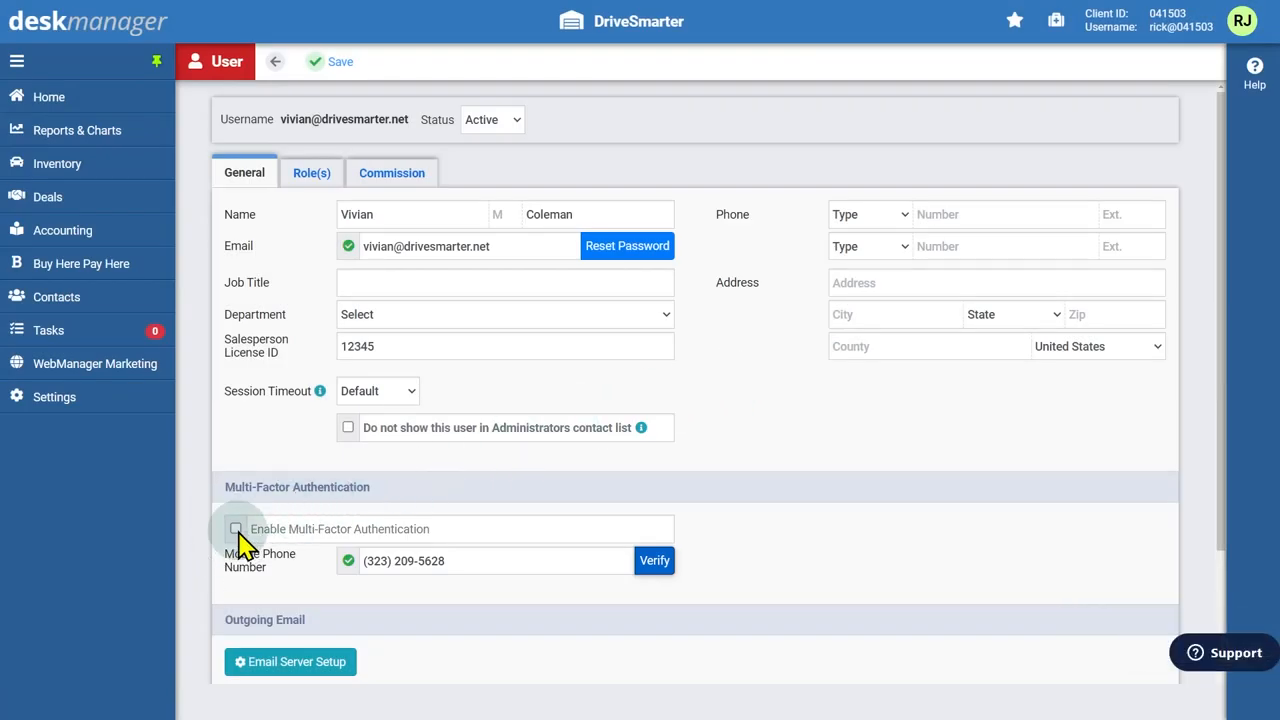
{"action": "left_click", "coordinate": [236, 528]}
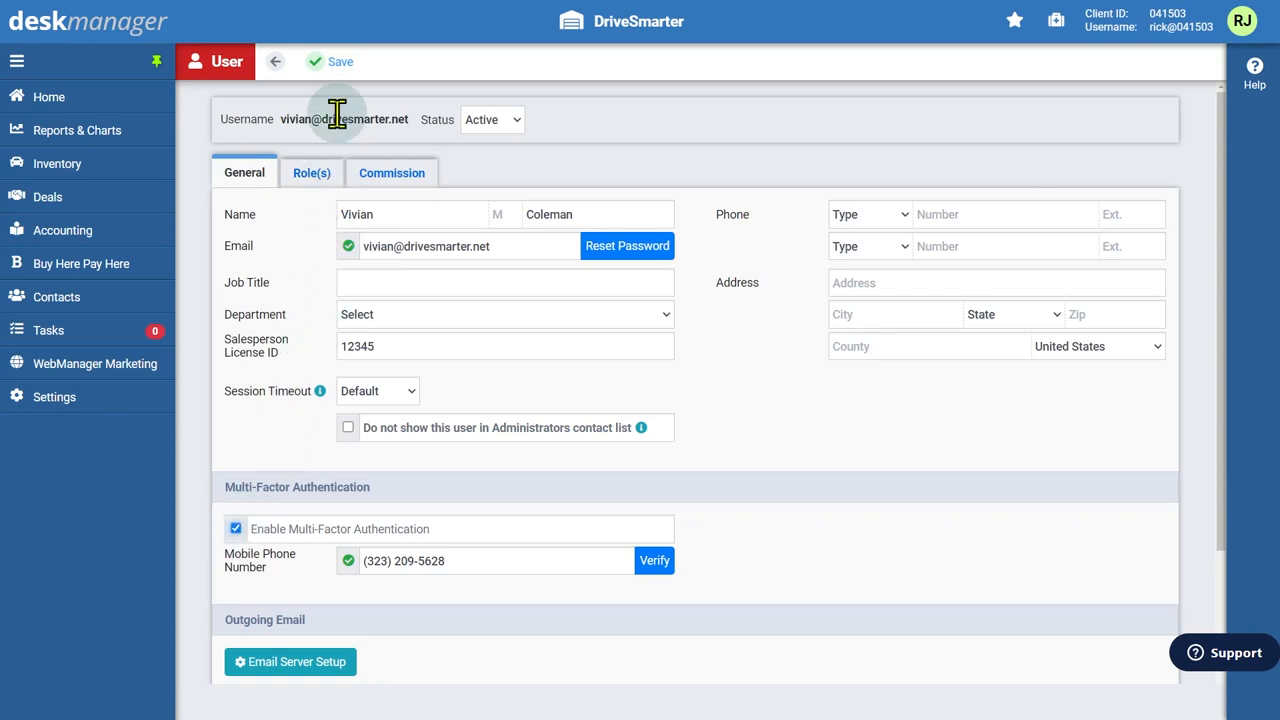
{"action": "left_click", "coordinate": [340, 60]}
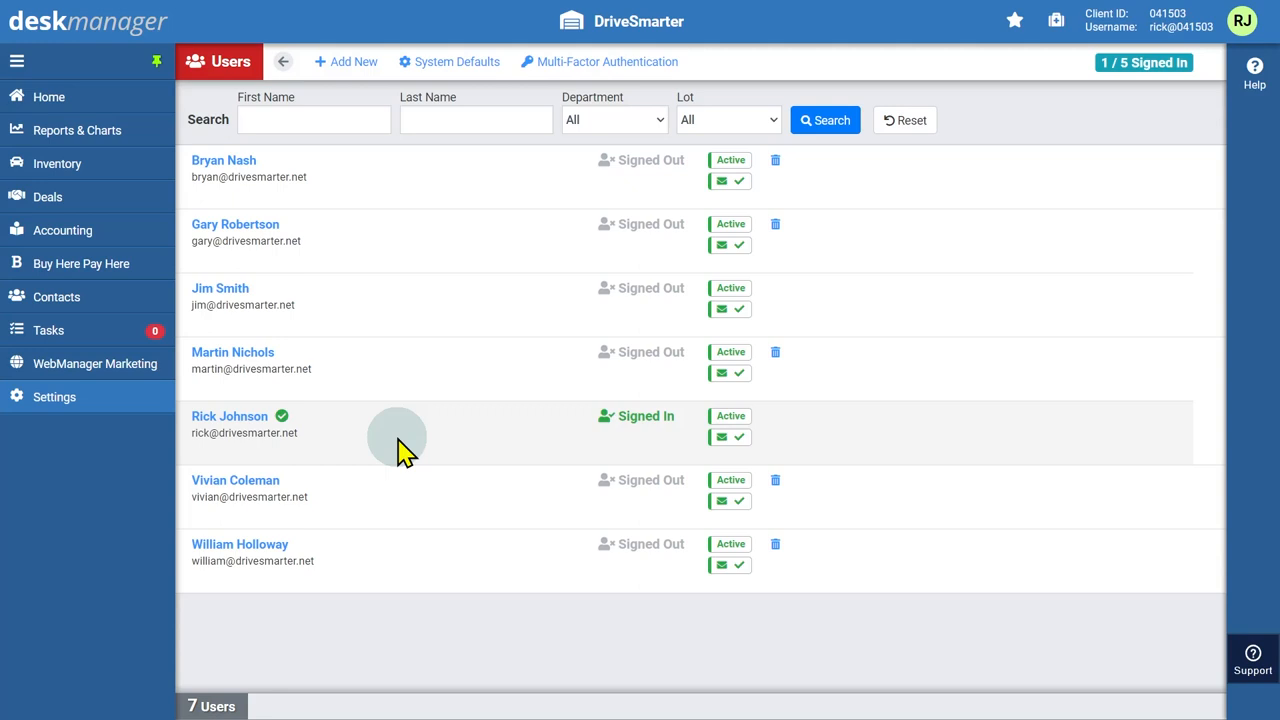
{"action": "mouse_move", "coordinate": [236, 480]}
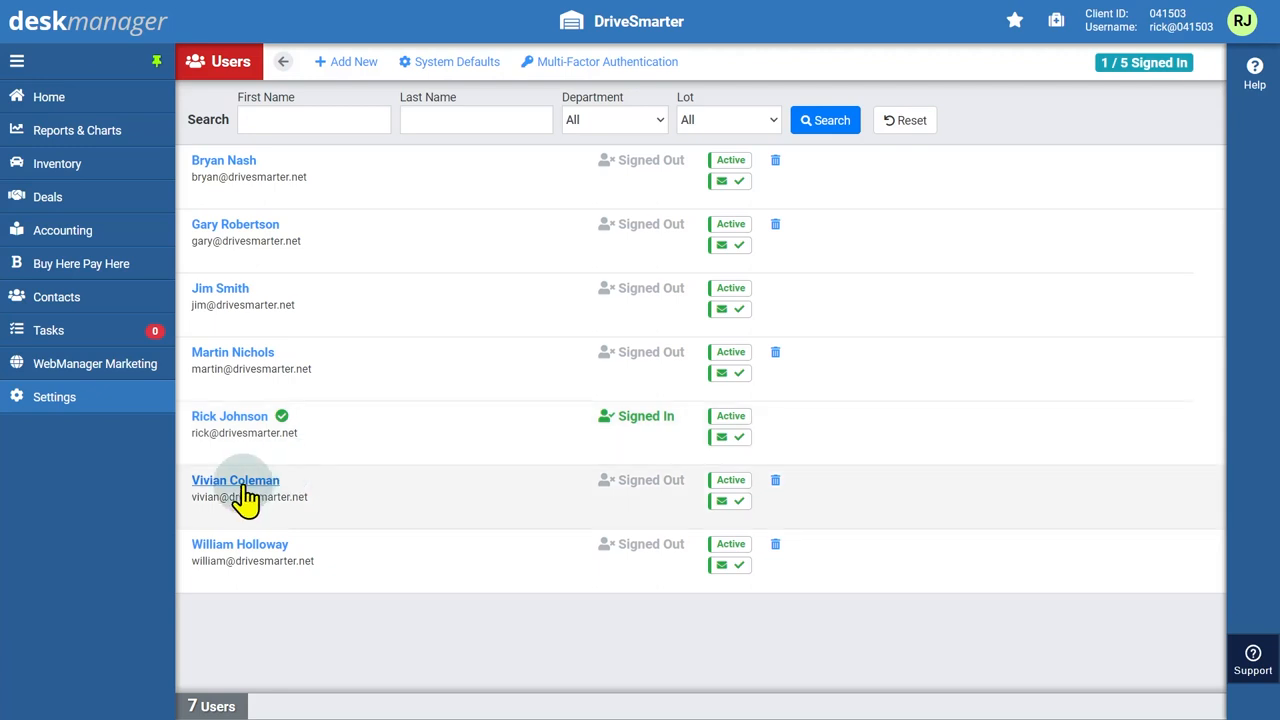
{"action": "left_click", "coordinate": [236, 480]}
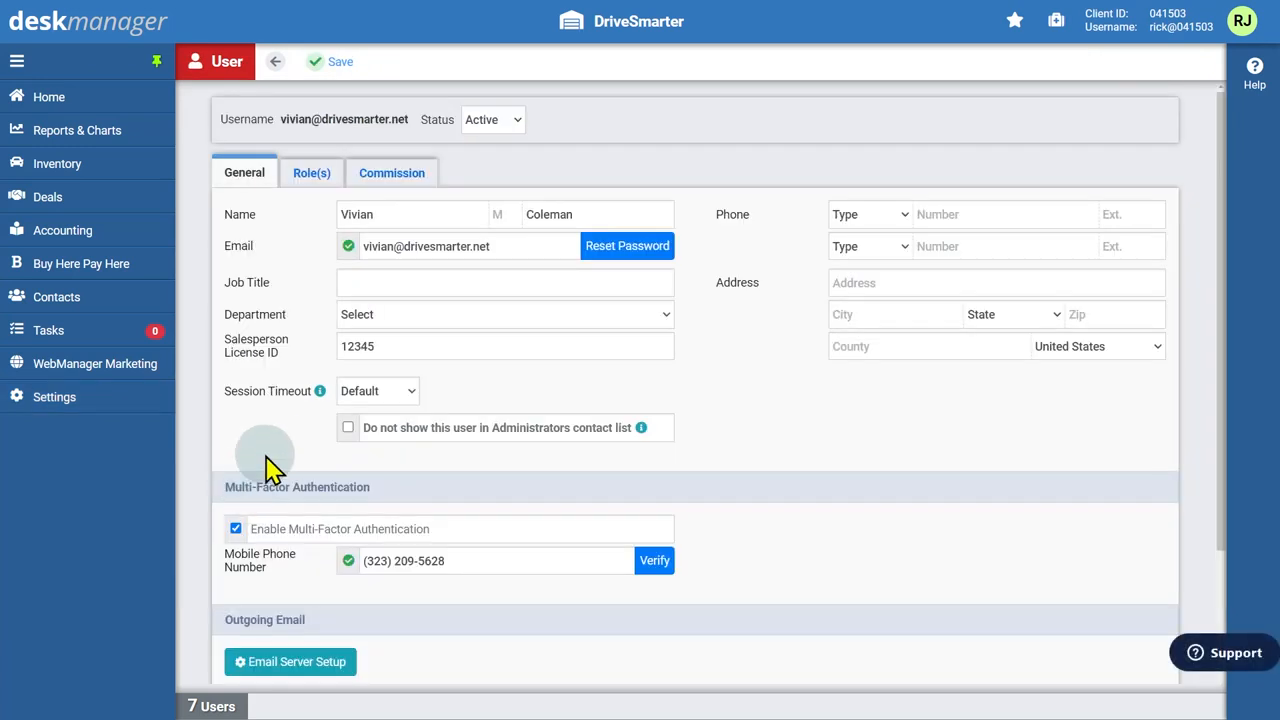
{"action": "scroll", "scroll_direction": "down", "scroll_amount": 3}
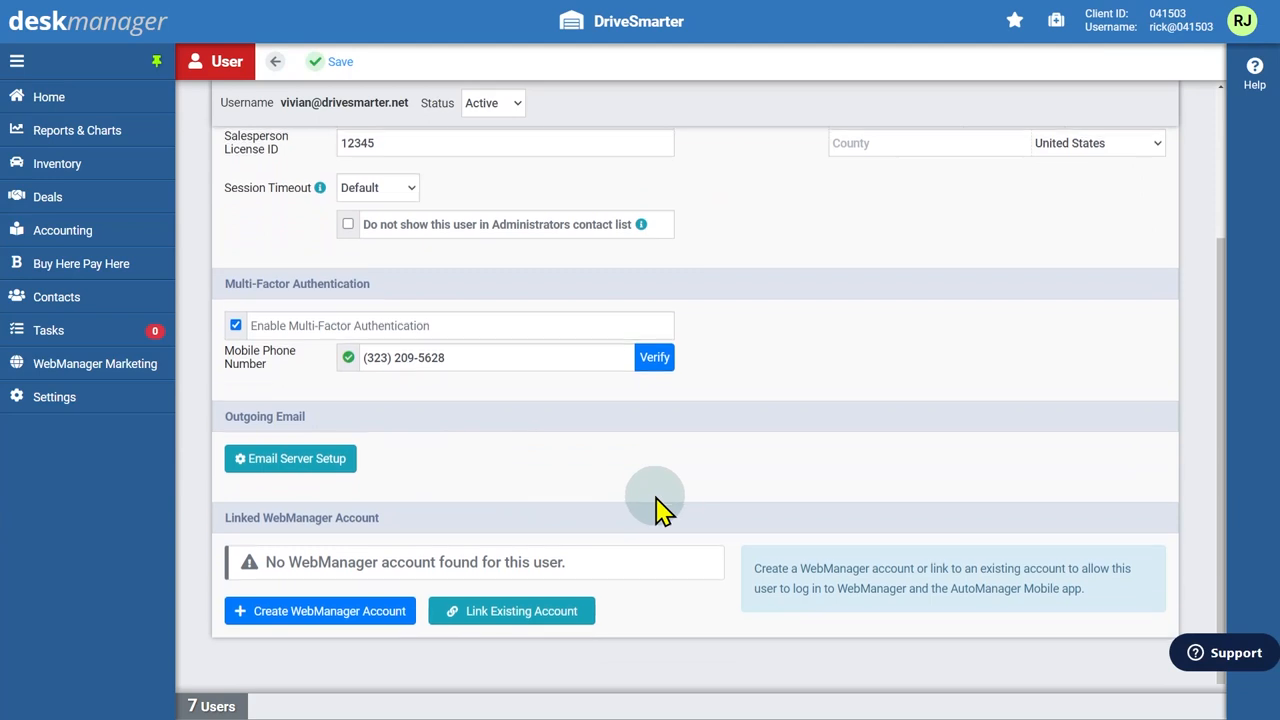
{"action": "scroll", "scroll_direction": "down", "scroll_amount": 3}
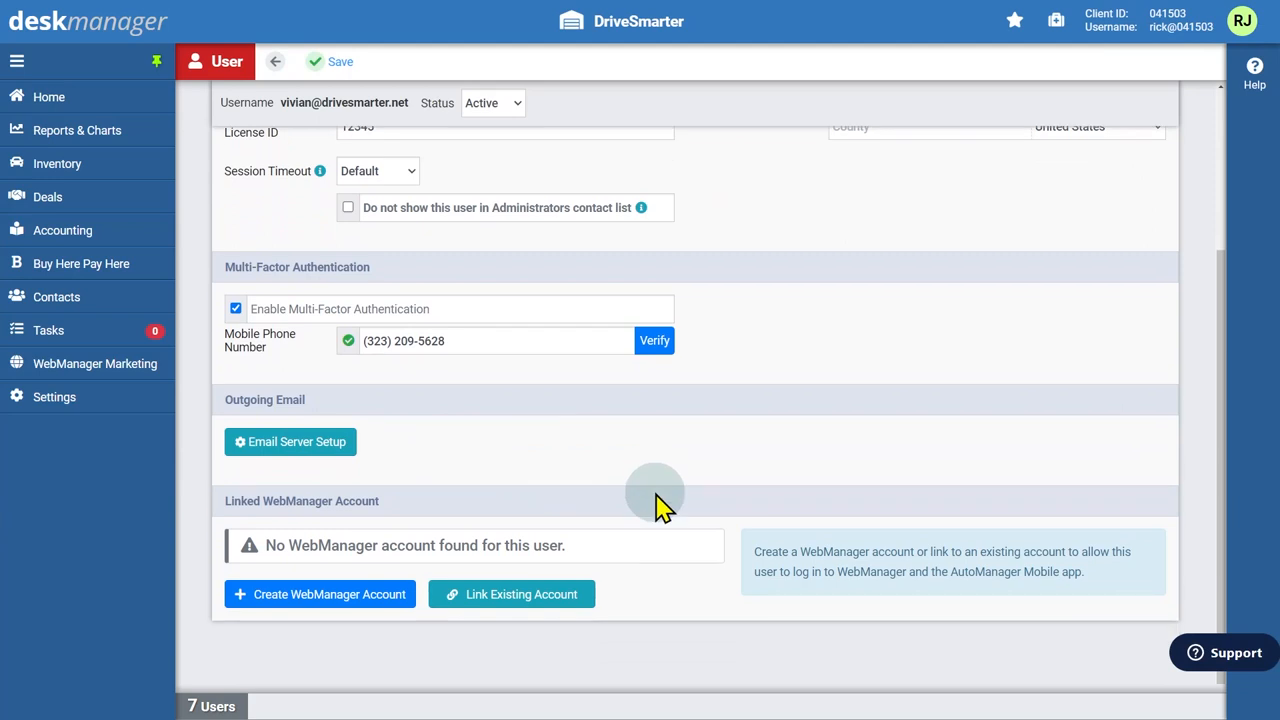
{"action": "mouse_move", "coordinate": [564, 496]}
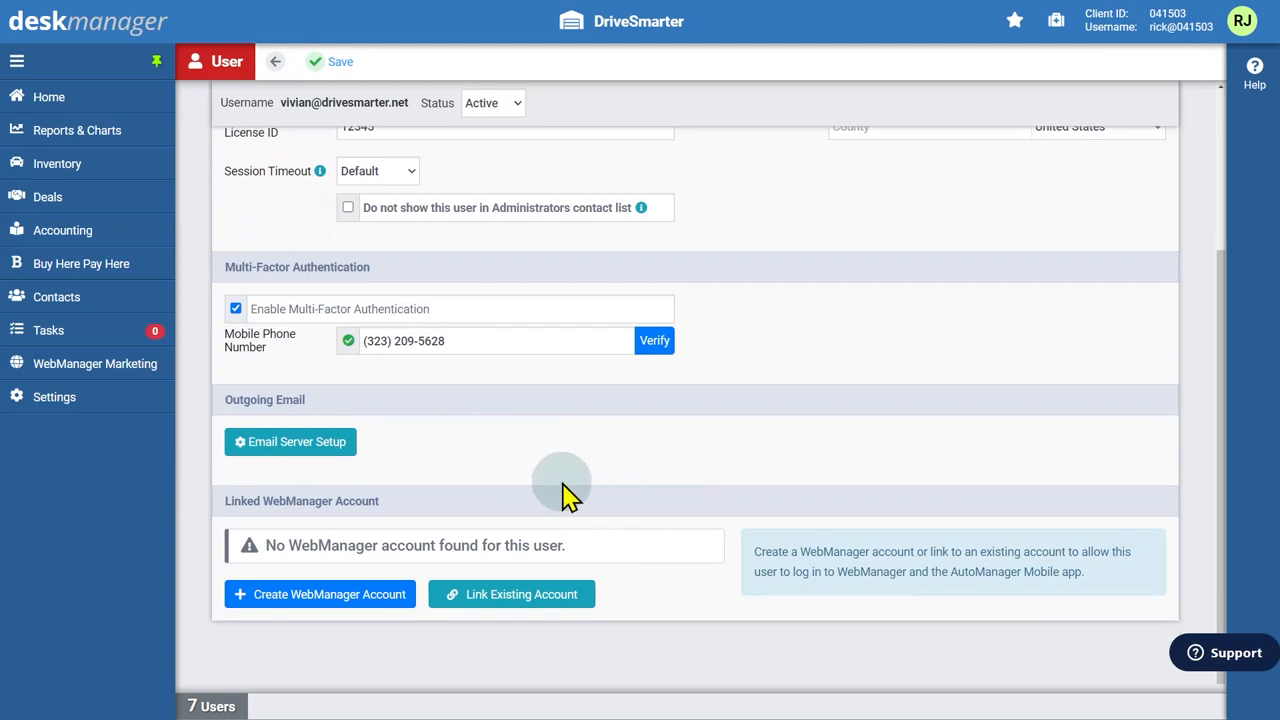
{"action": "left_click", "coordinate": [290, 442]}
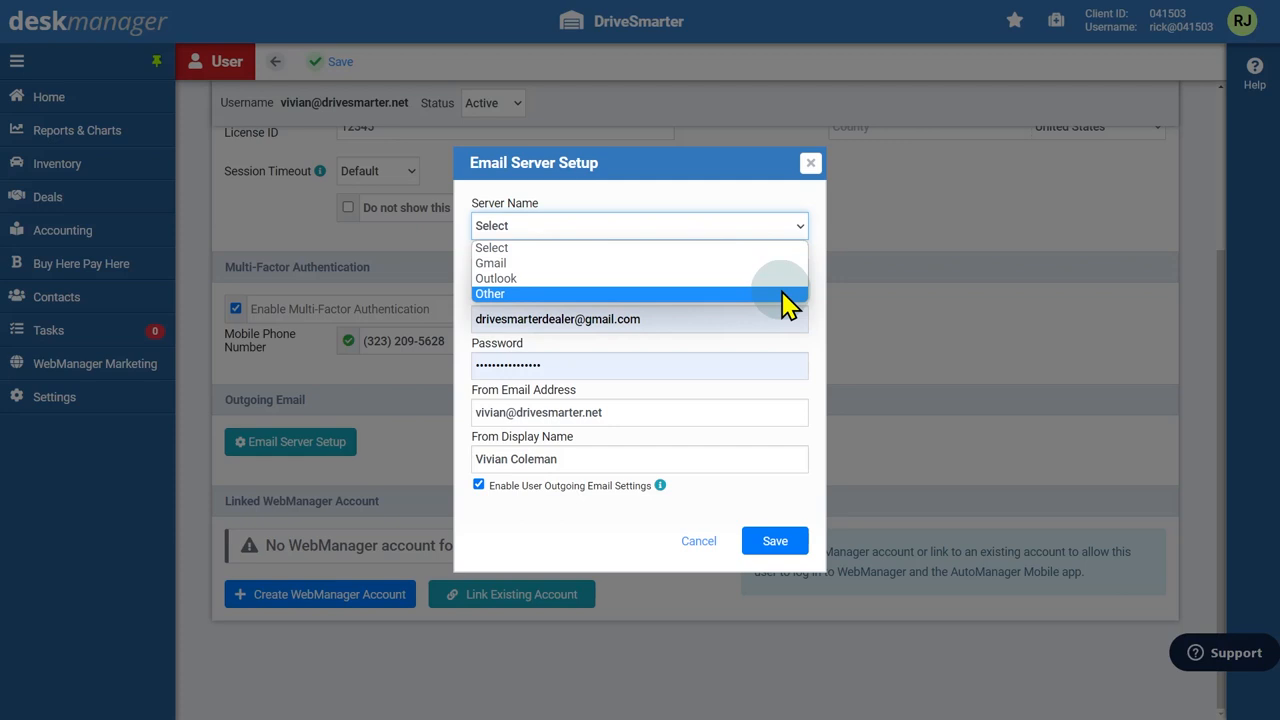
Choose Gmail as the server (smtp.gmail.com, port 587) and re-enter the account password.
{"action": "left_click", "coordinate": [490, 292]}
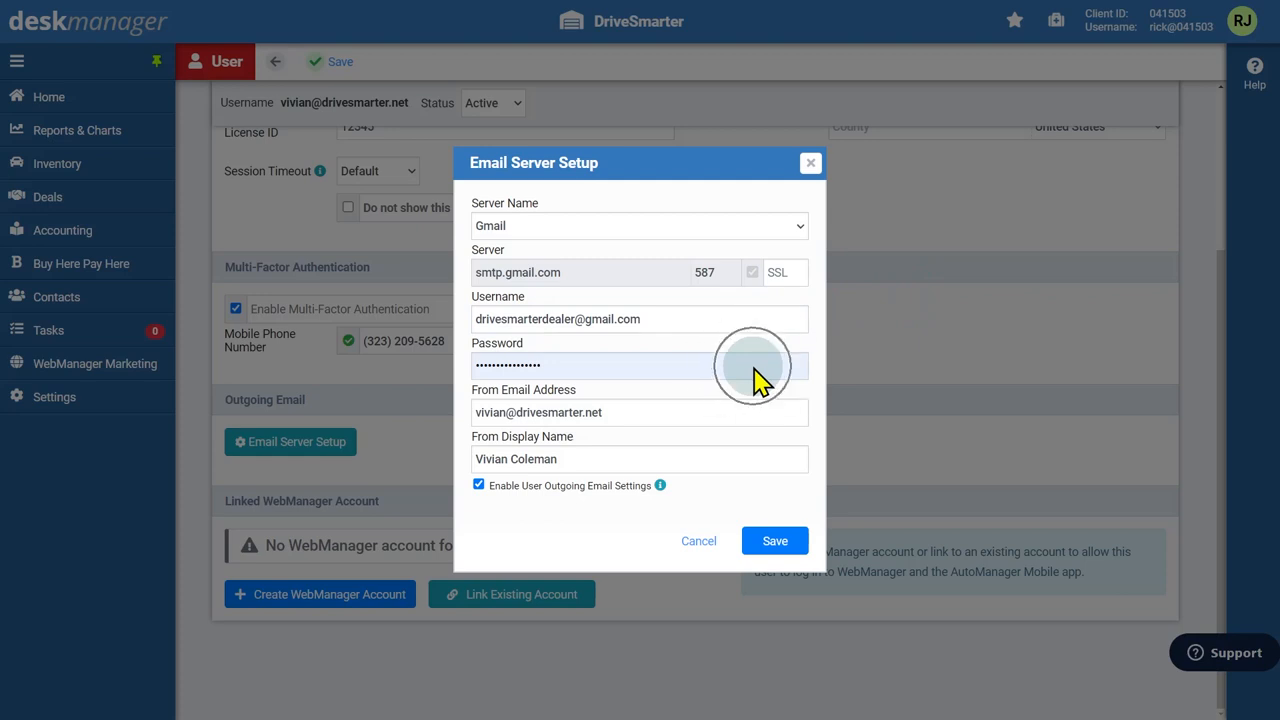
{"action": "left_click", "coordinate": [640, 364]}
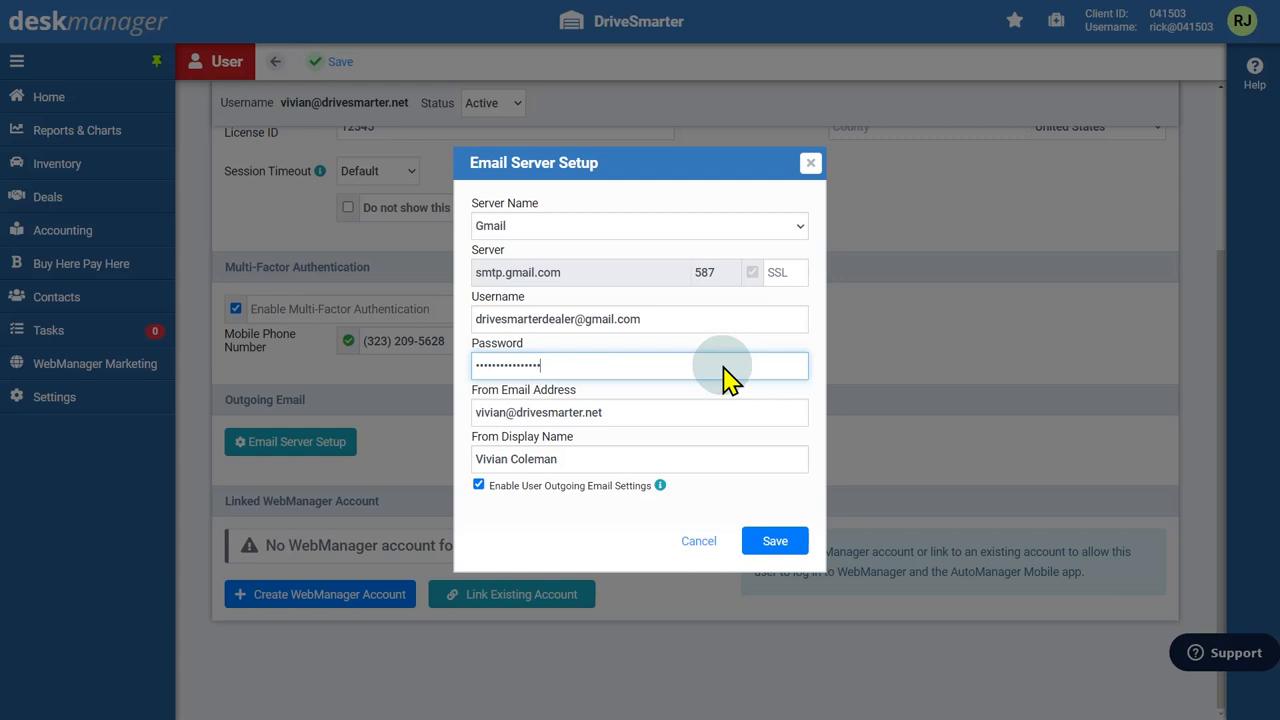
{"action": "mouse_move", "coordinate": [736, 424]}
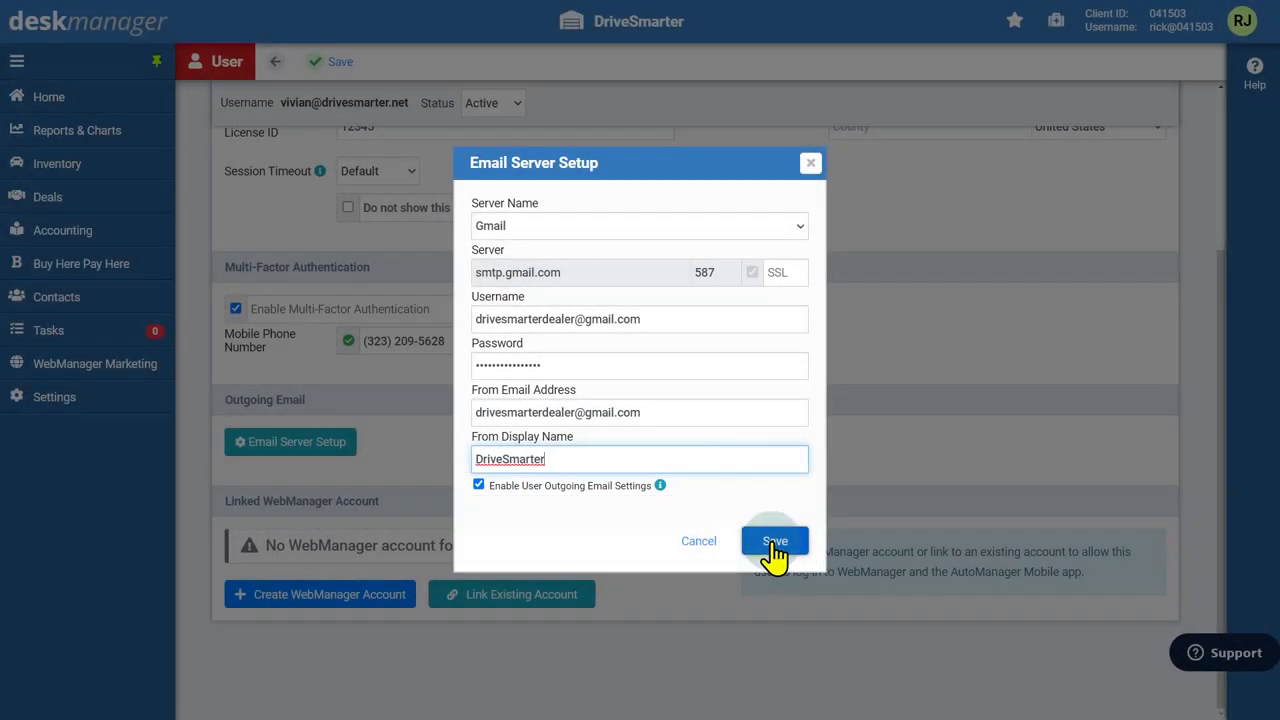
{"action": "left_click", "coordinate": [774, 540]}
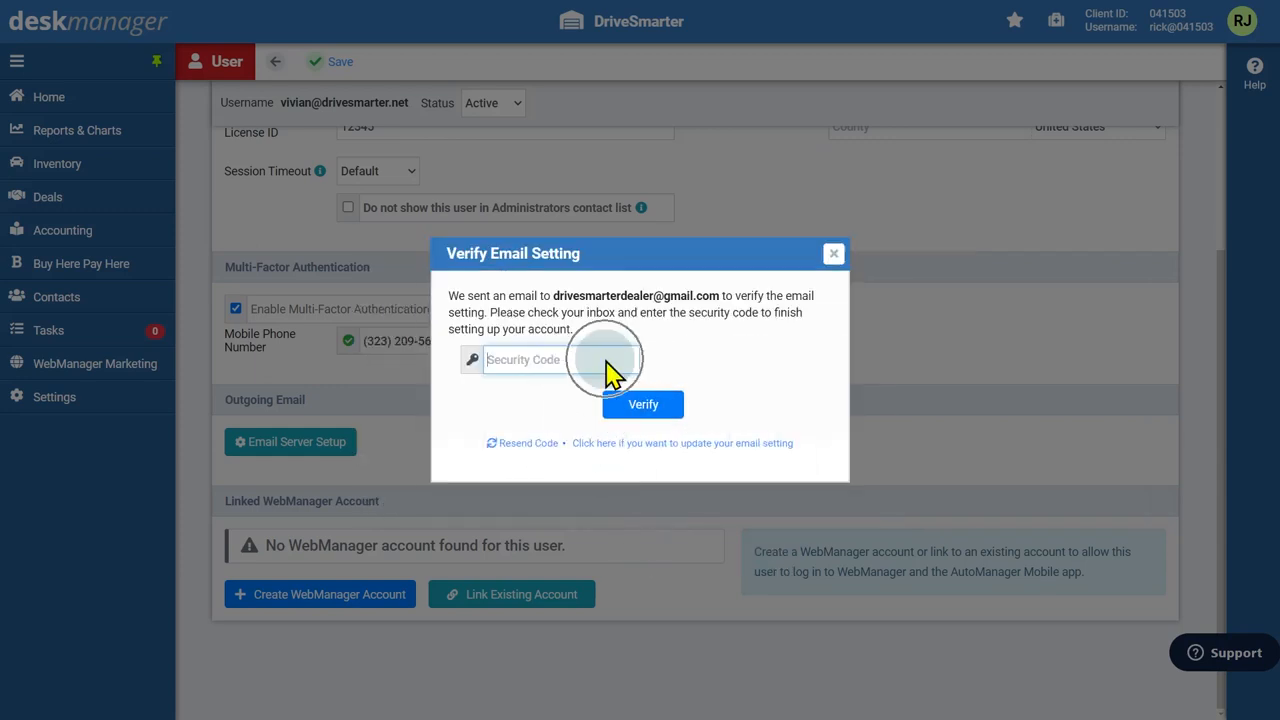
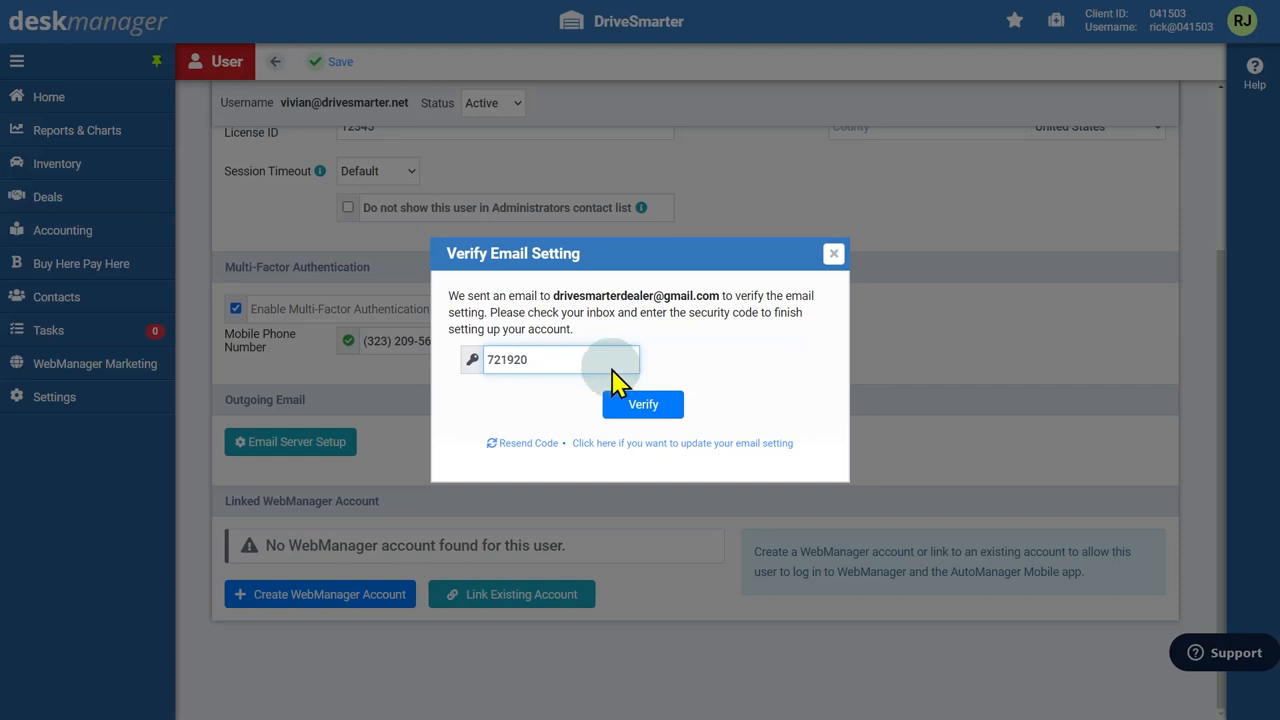
{"action": "left_click", "coordinate": [642, 404]}
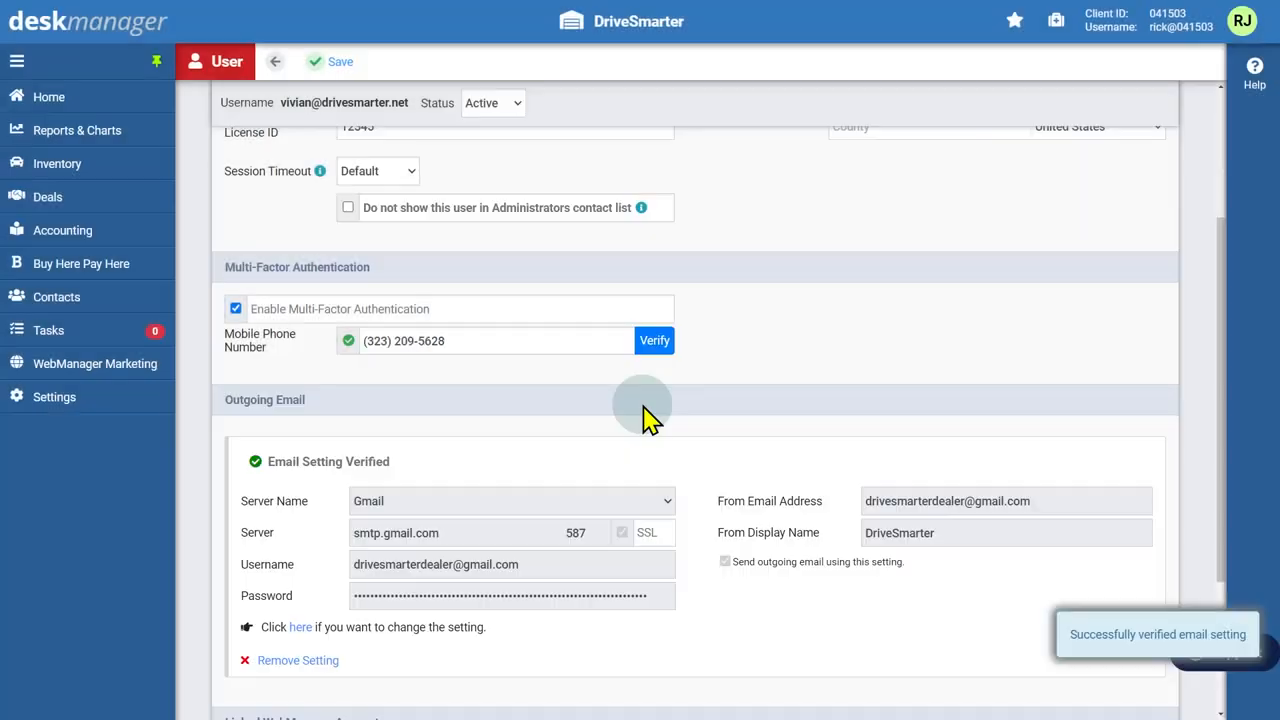
{"action": "scroll", "scroll_direction": "down", "scroll_amount": 3}
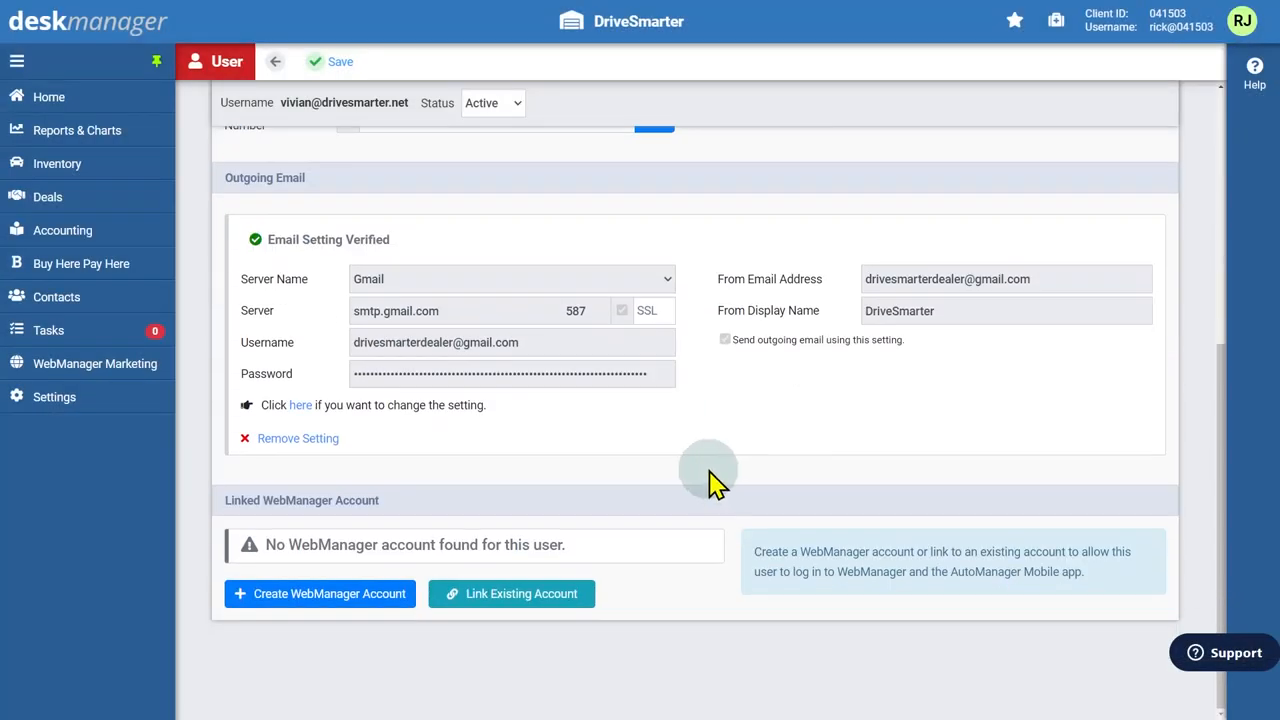
{"action": "mouse_move", "coordinate": [510, 470]}
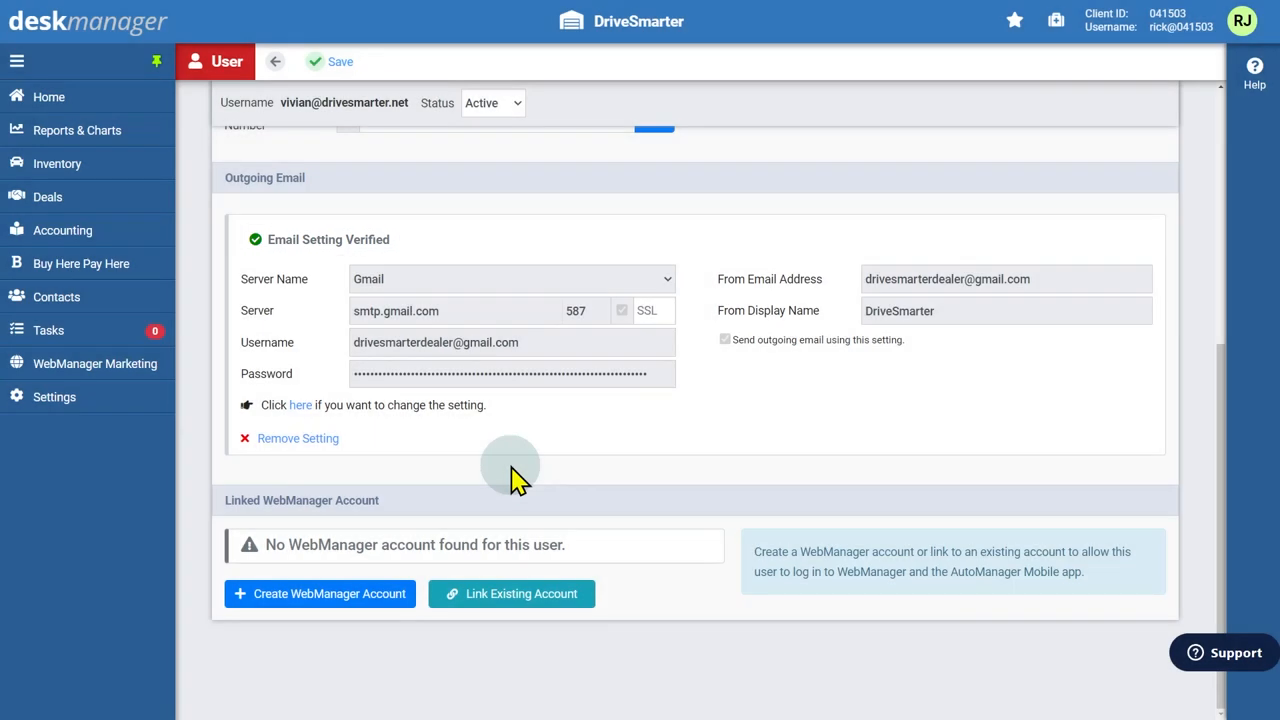
{"action": "mouse_move", "coordinate": [312, 418]}
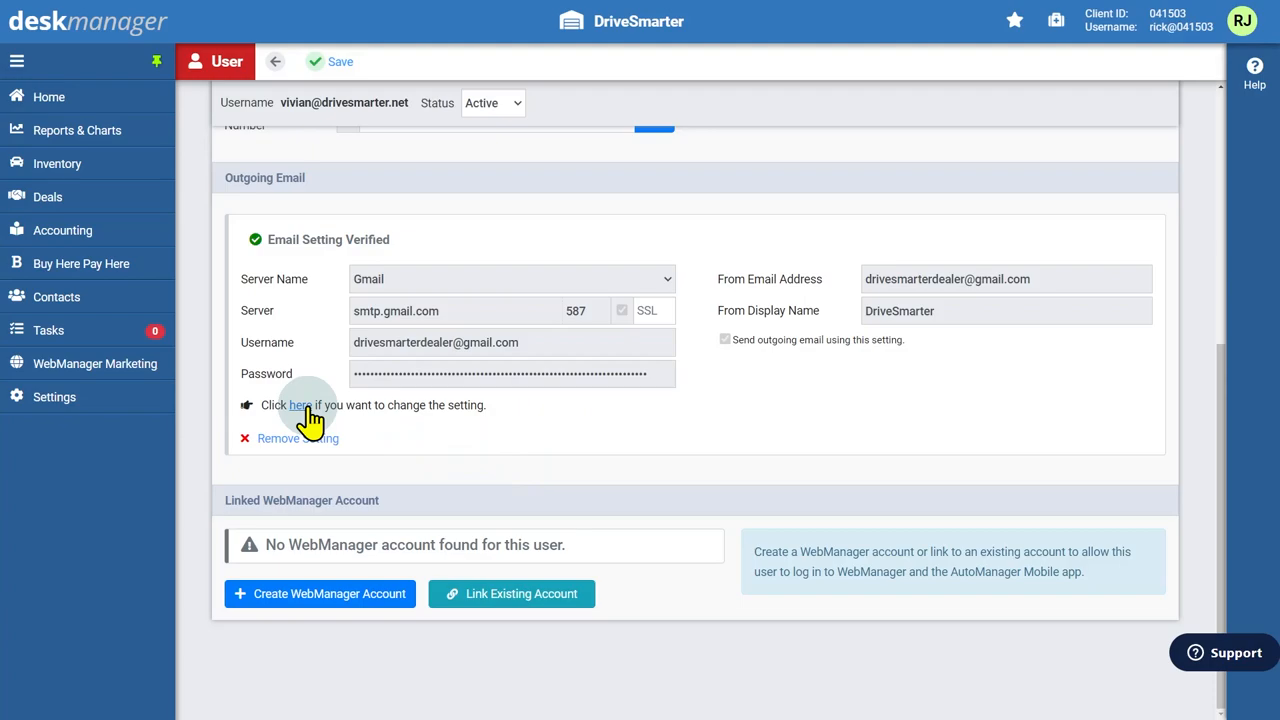
Reopen the Email Server Setup to review Vivian's verified Gmail settings.
{"action": "left_click", "coordinate": [300, 404]}
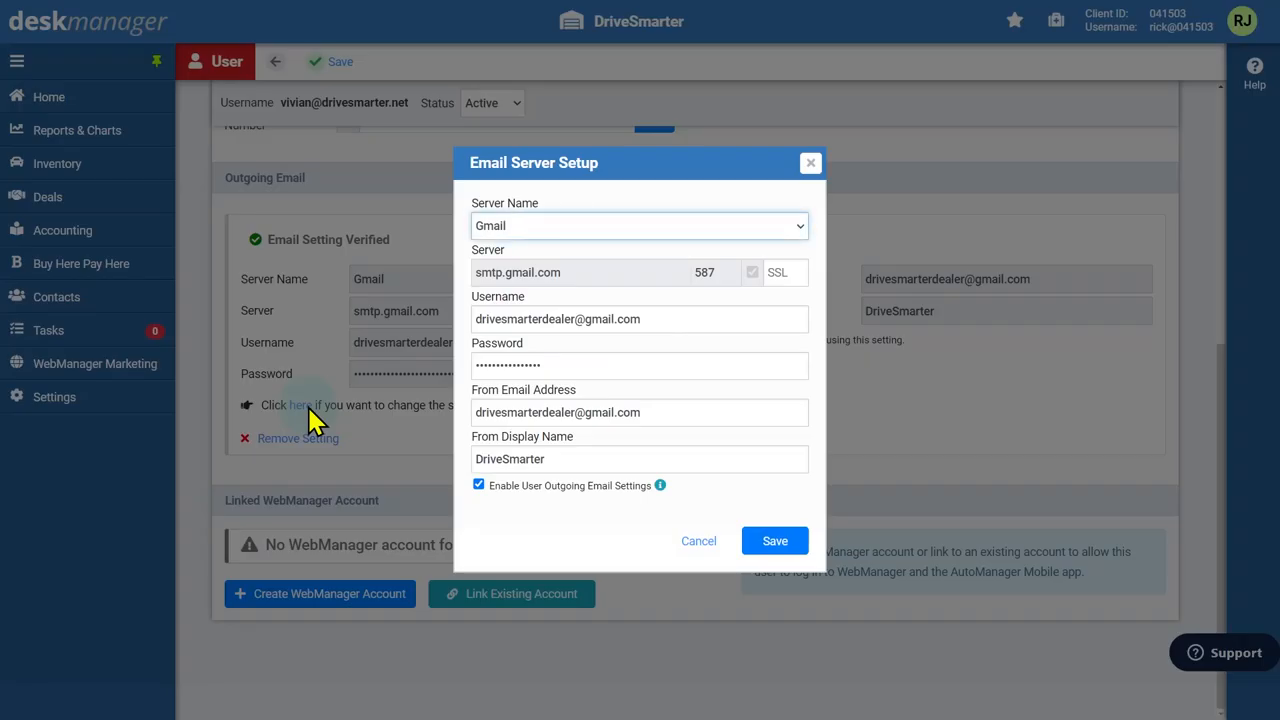
{"action": "mouse_move", "coordinate": [770, 204]}
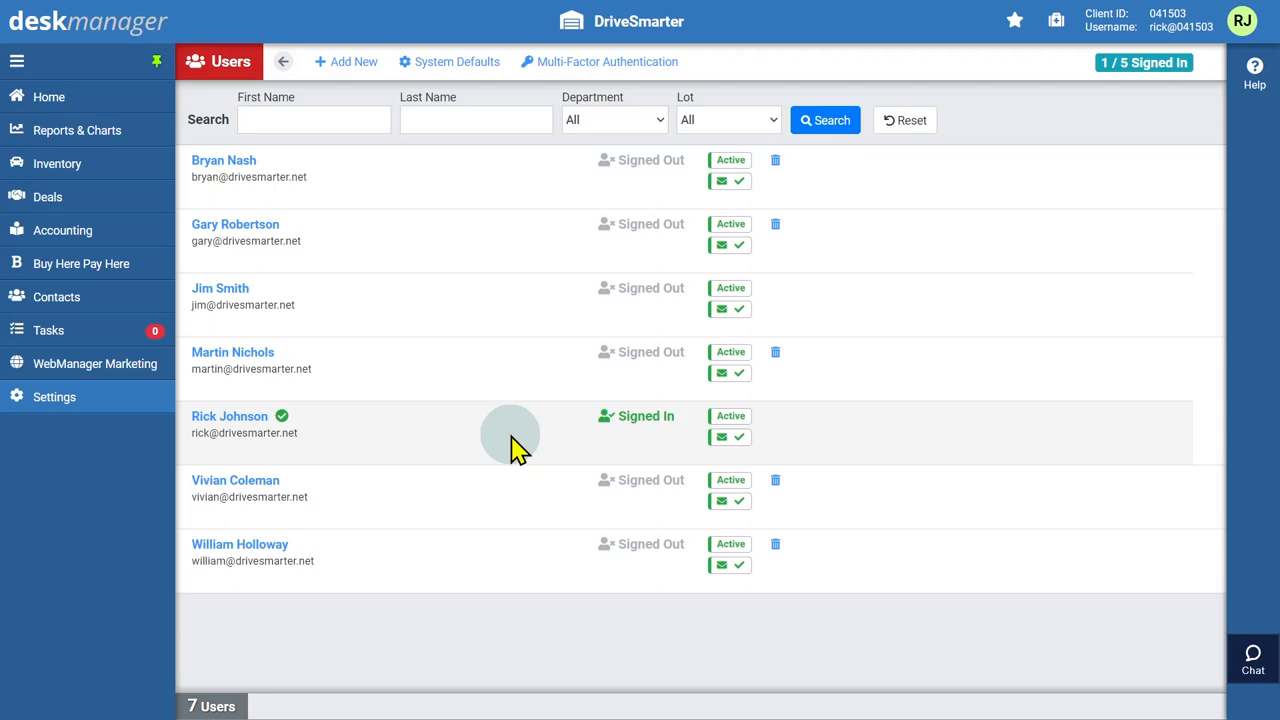
{"action": "mouse_move", "coordinate": [500, 450]}
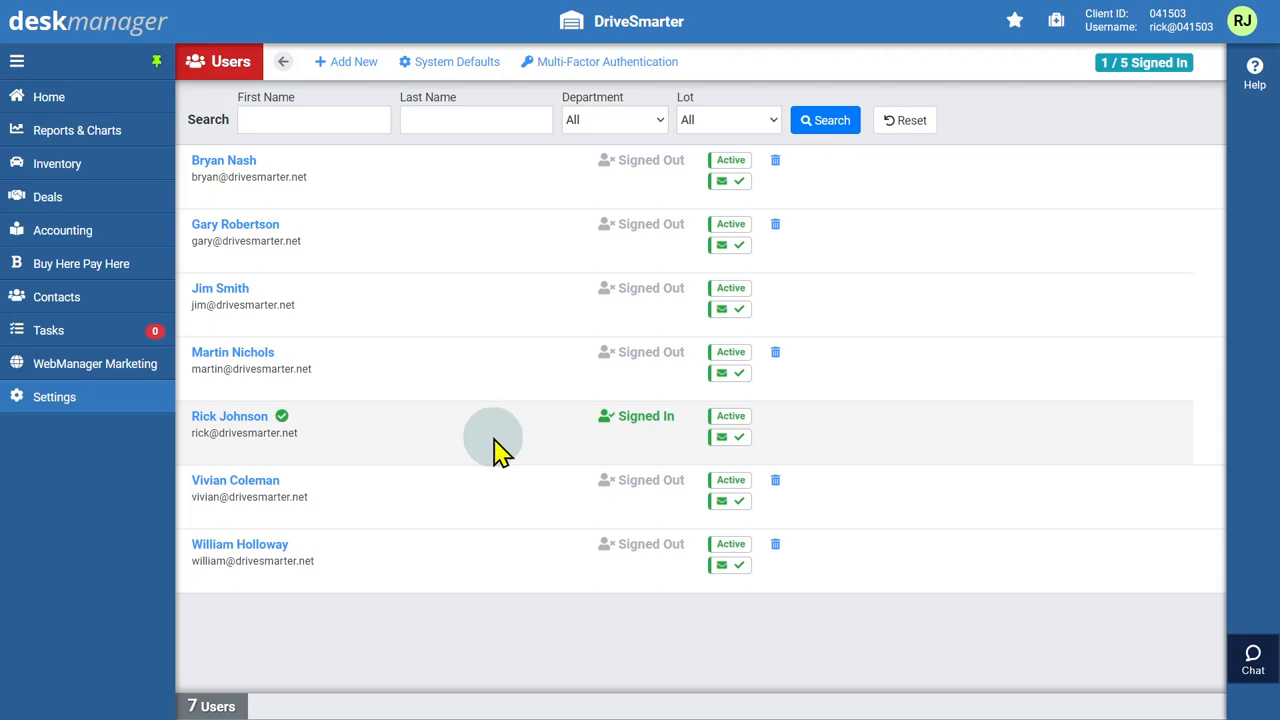
{"action": "mouse_move", "coordinate": [250, 496]}
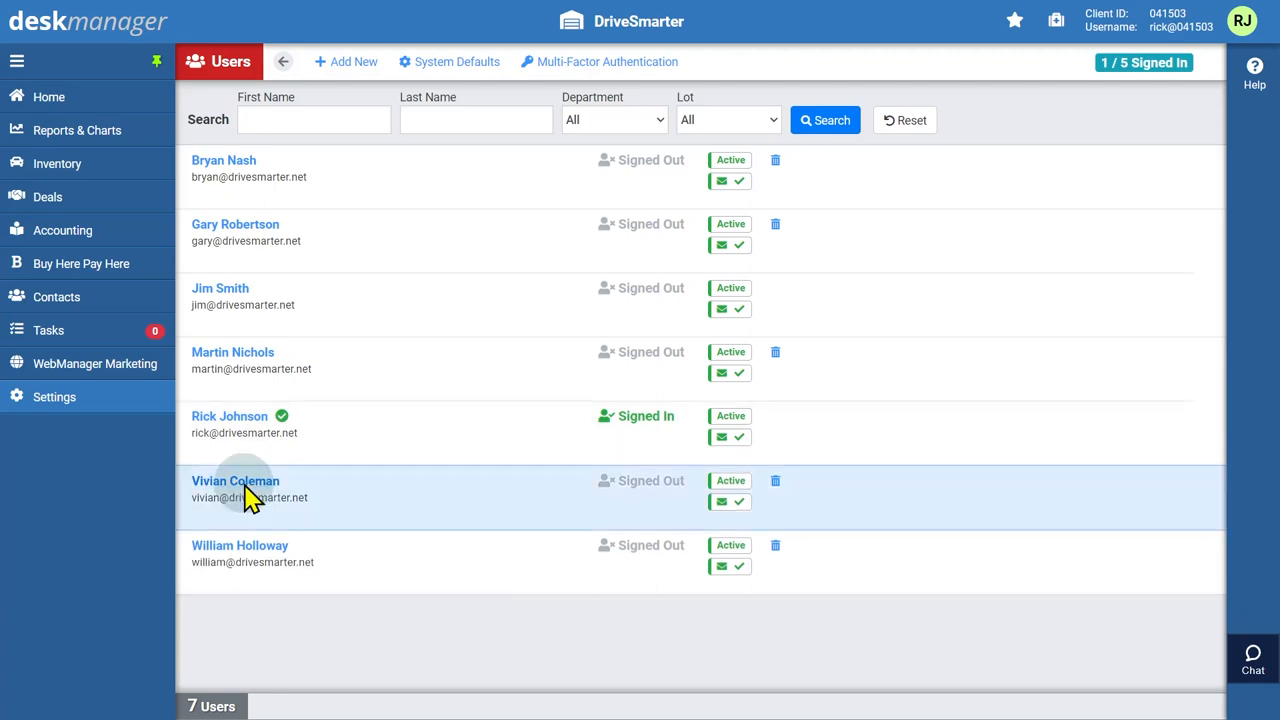
{"action": "left_click", "coordinate": [236, 480]}
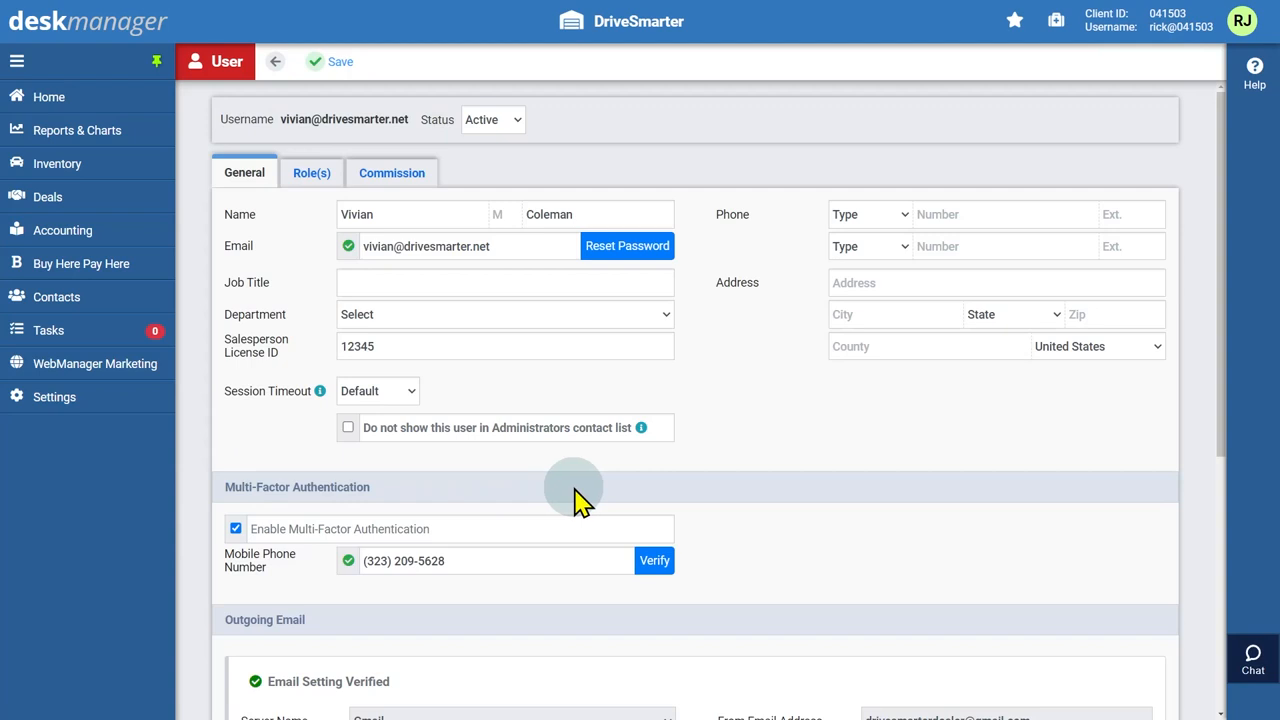
{"action": "scroll", "scroll_direction": "down", "scroll_amount": 3}
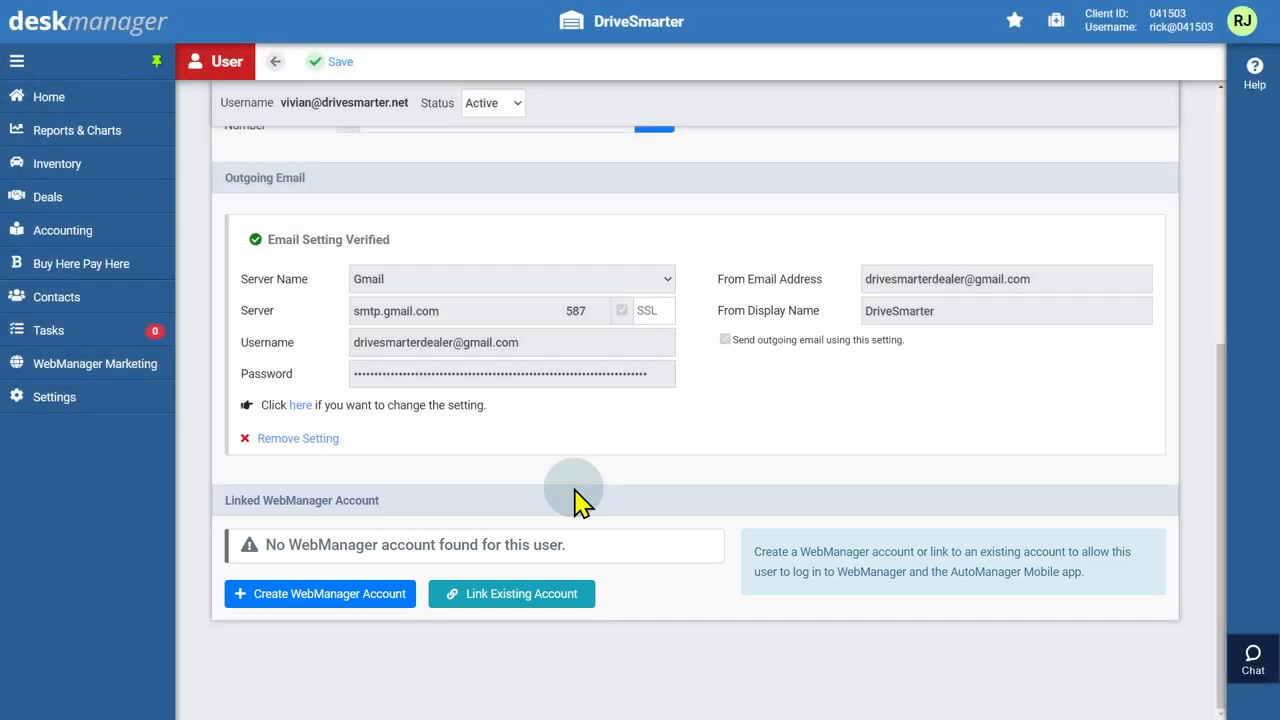
{"action": "mouse_move", "coordinate": [320, 592]}
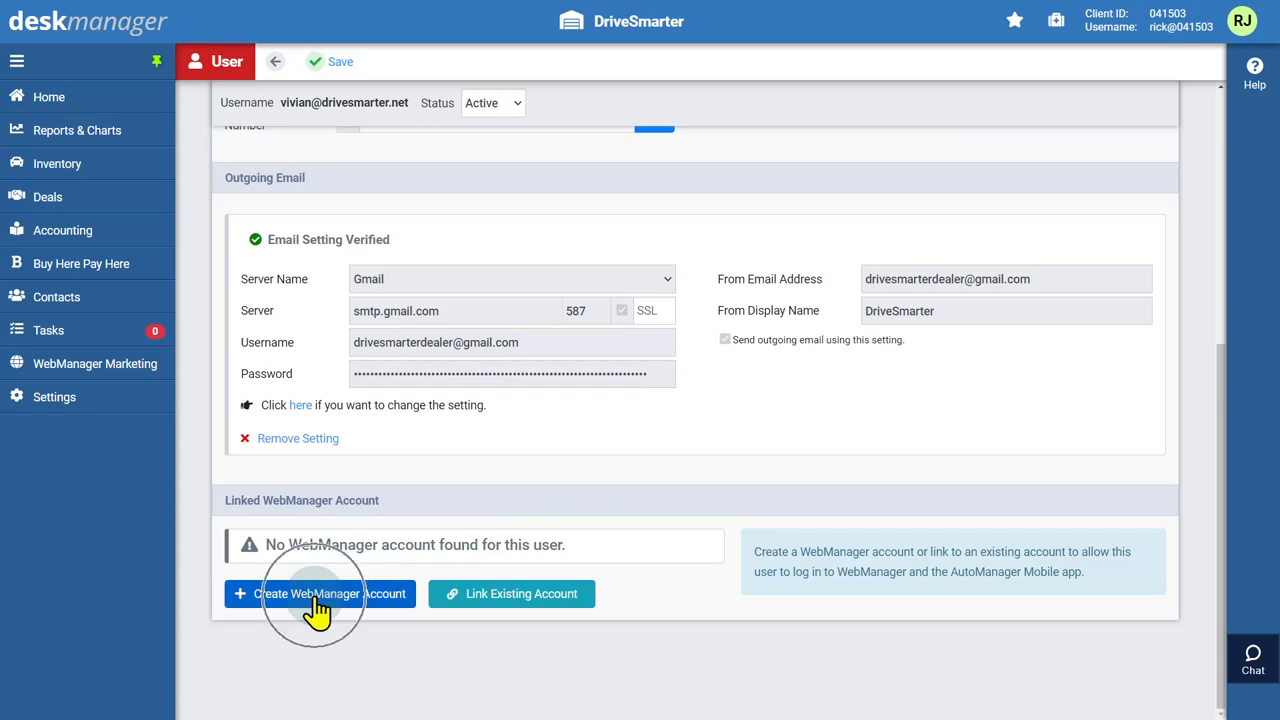
{"action": "left_click", "coordinate": [320, 592]}
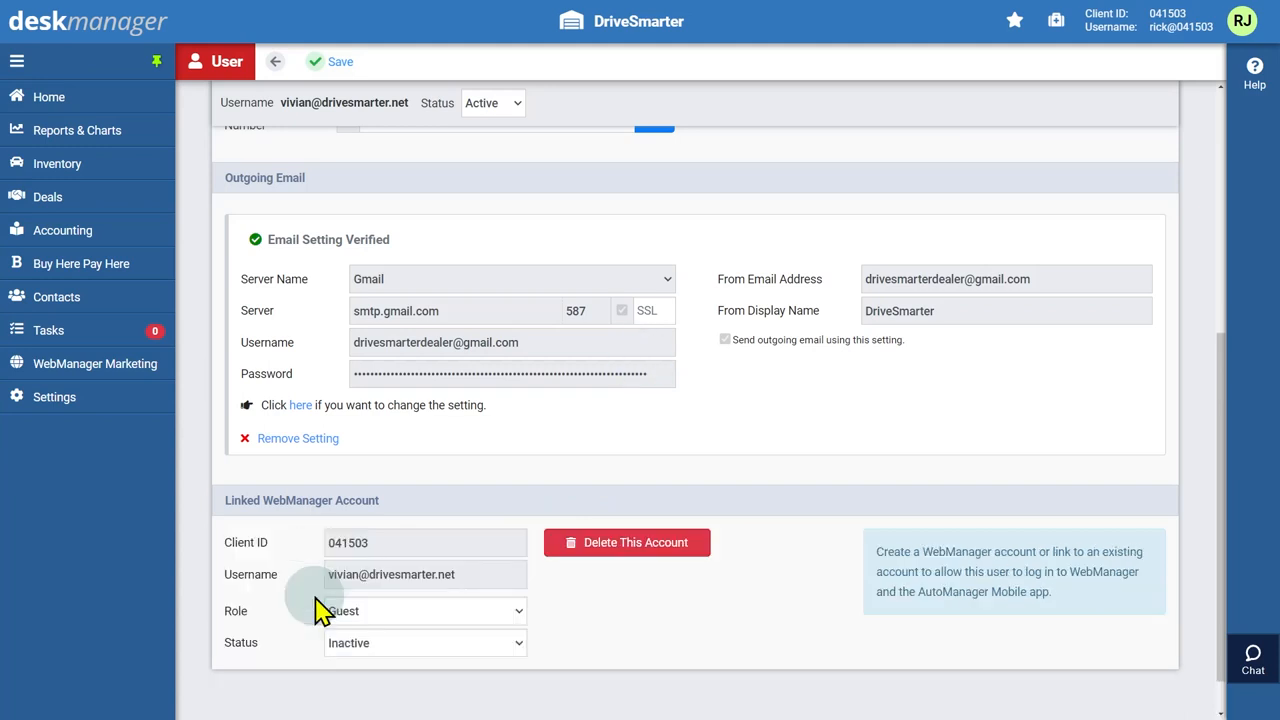
{"action": "scroll", "scroll_direction": "down", "scroll_amount": 3}
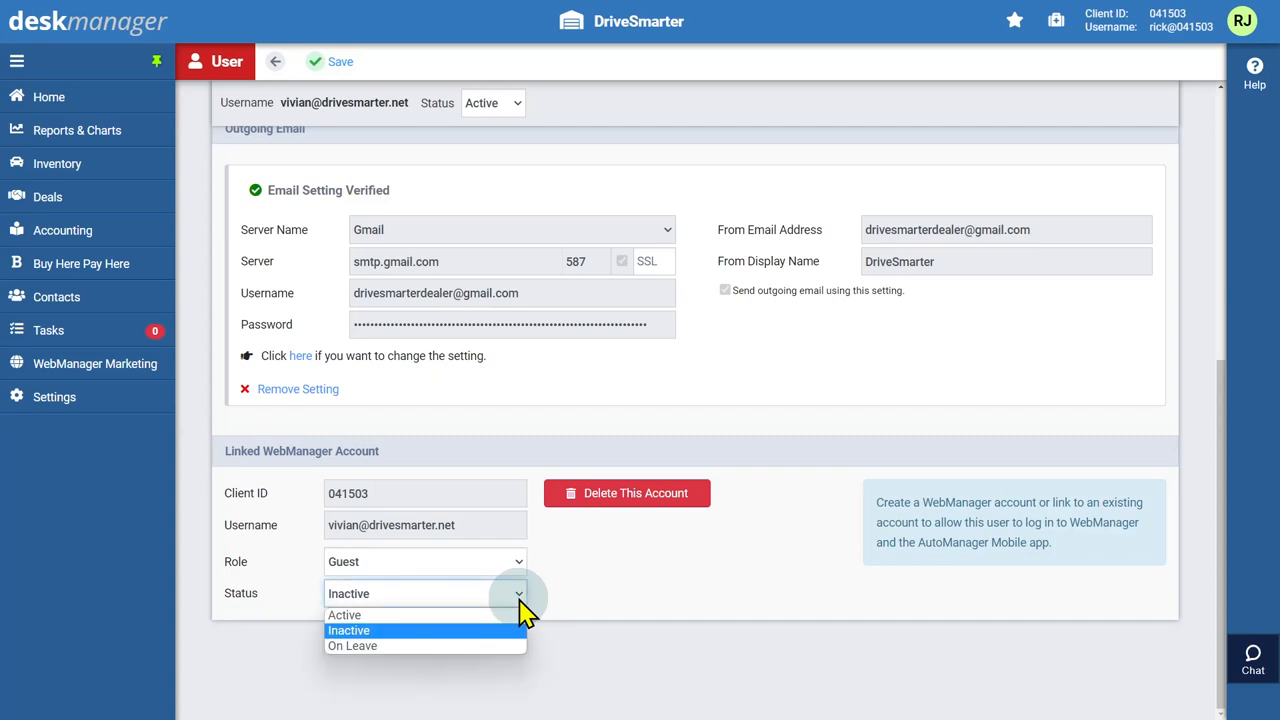
{"action": "mouse_move", "coordinate": [520, 616]}
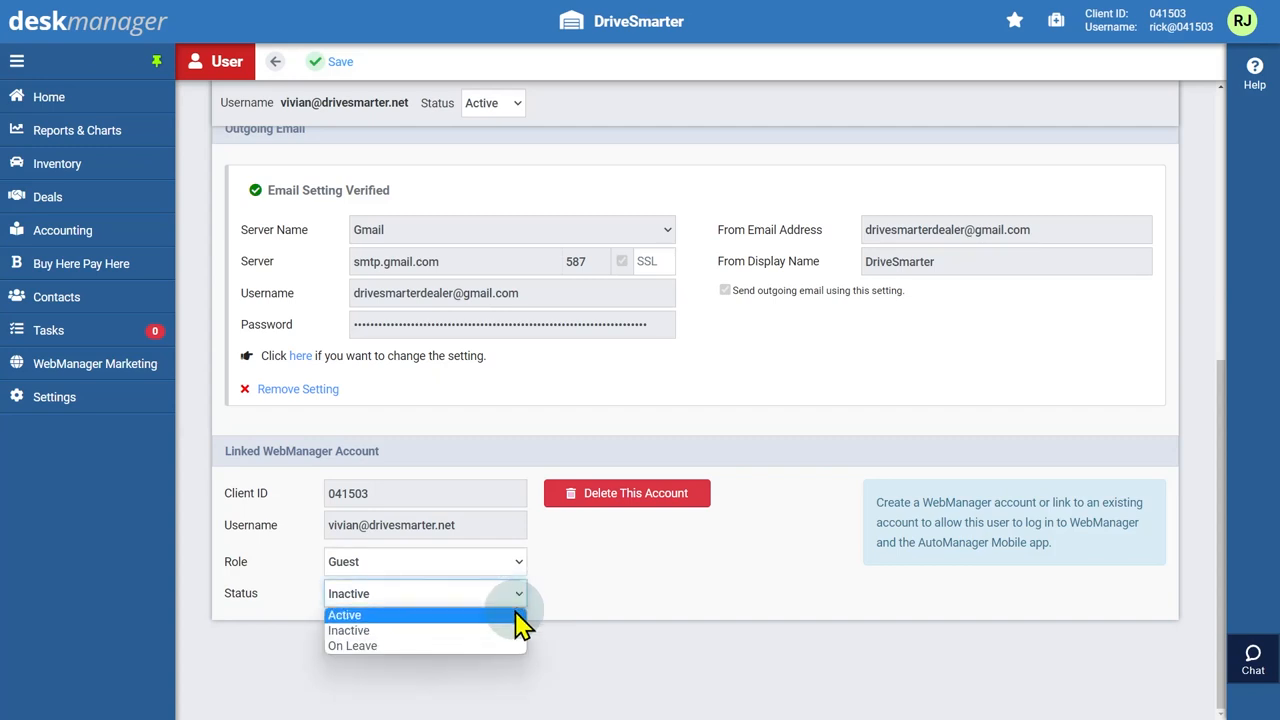
{"action": "left_click", "coordinate": [344, 616]}
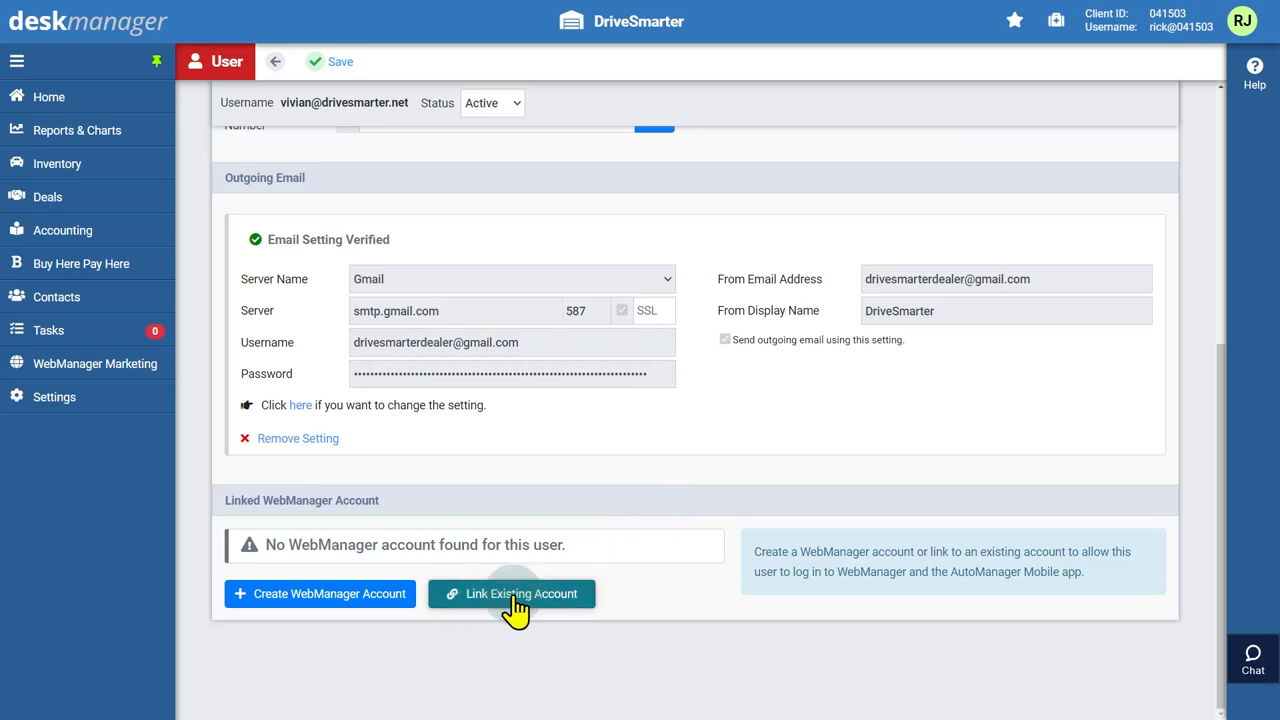
{"action": "left_click", "coordinate": [512, 592]}
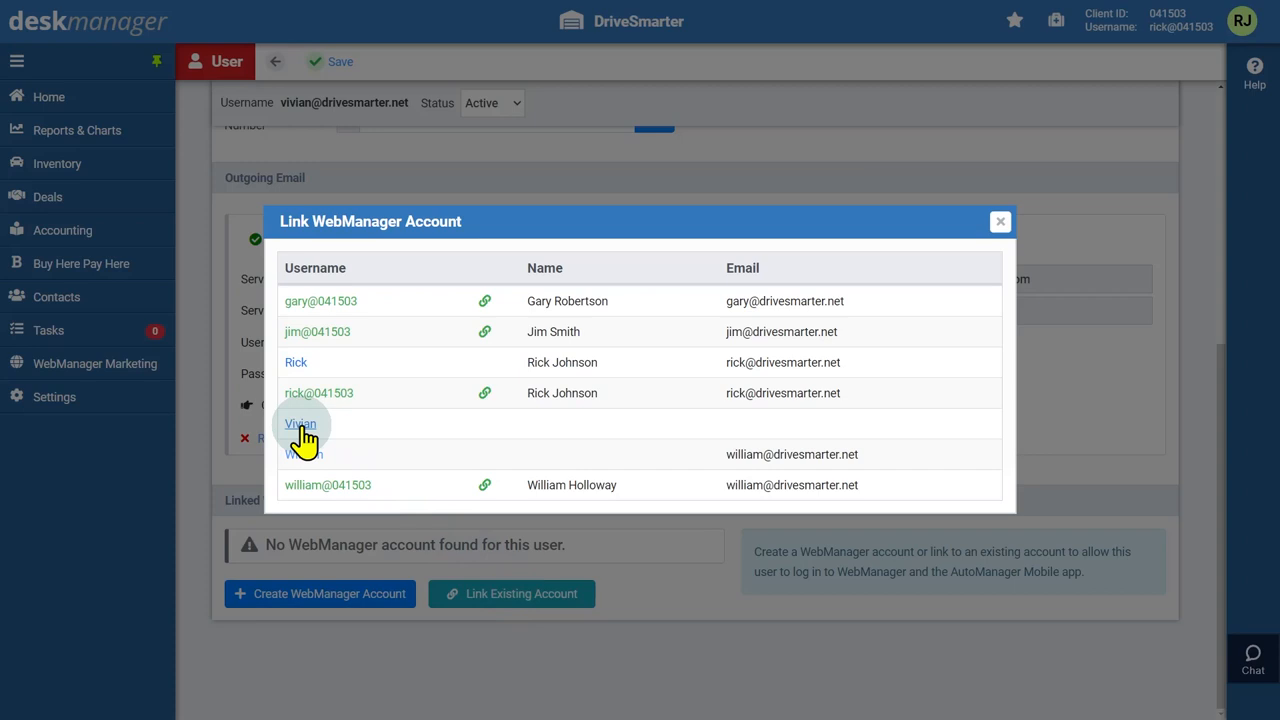
{"action": "left_click", "coordinate": [300, 424]}
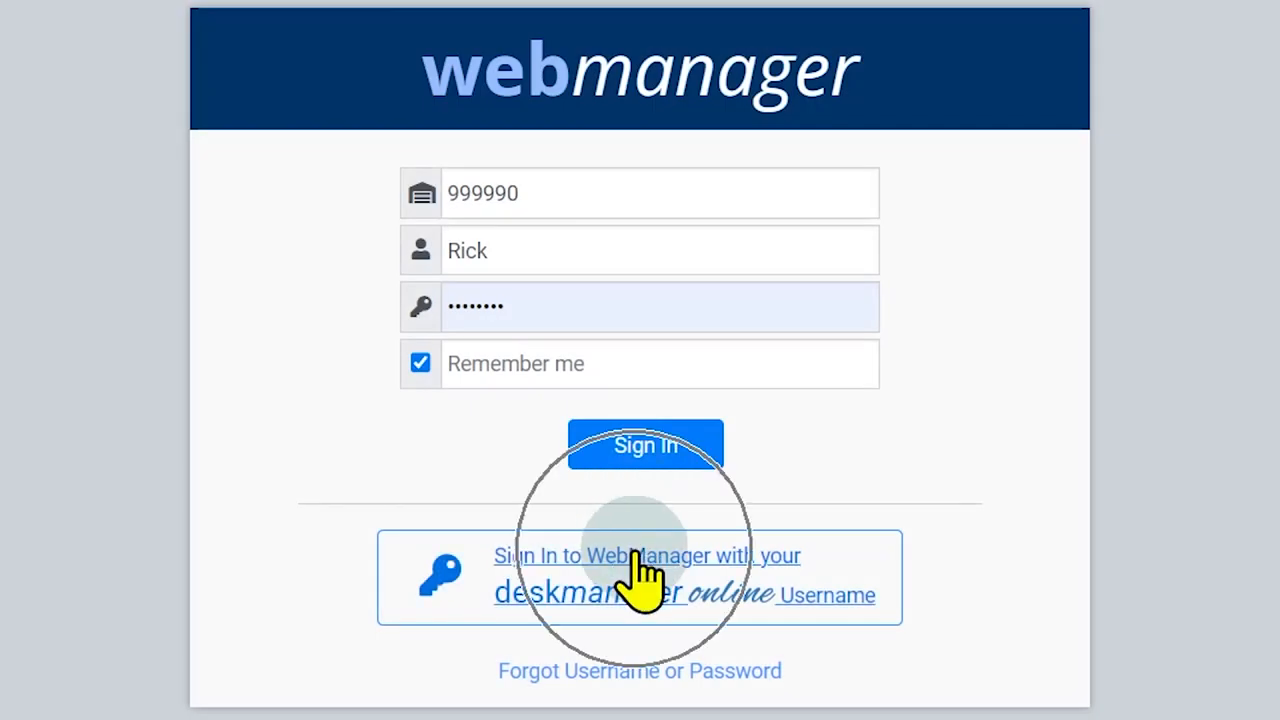
Sign in to WebManager using Vivian's DeskManager Online username and password.
{"action": "left_click", "coordinate": [640, 576]}
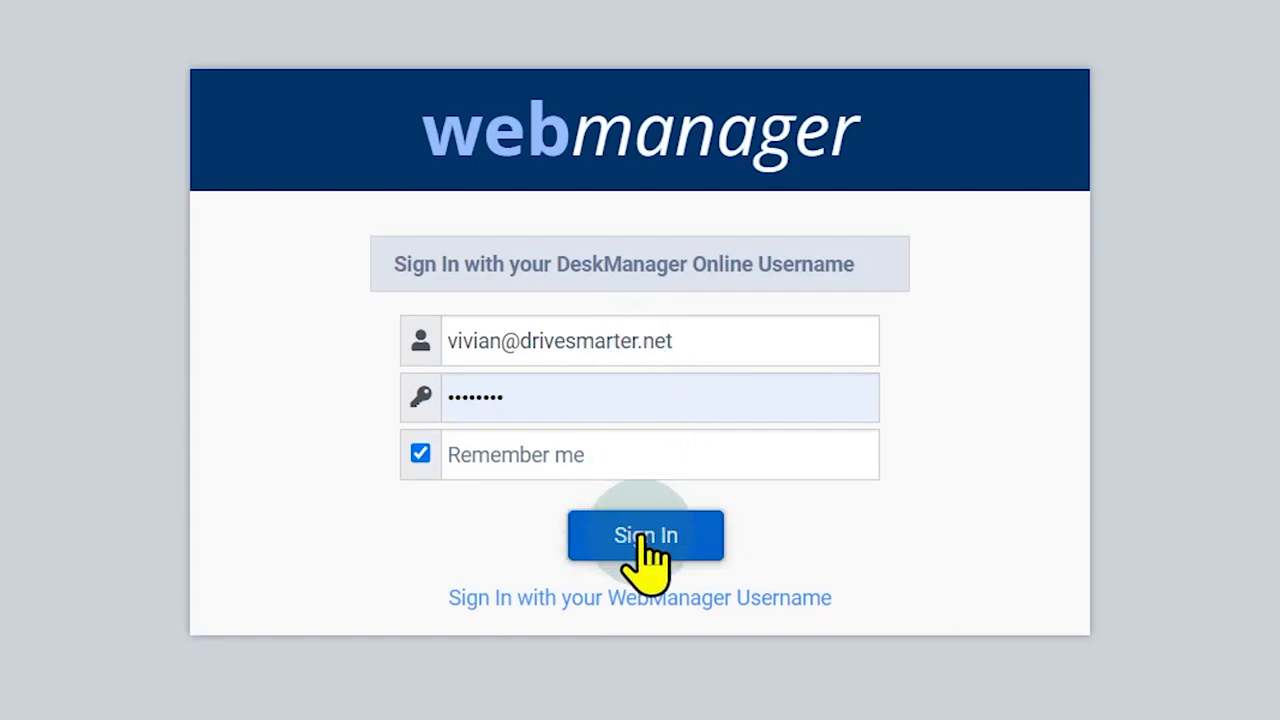
{"action": "left_click", "coordinate": [644, 536]}
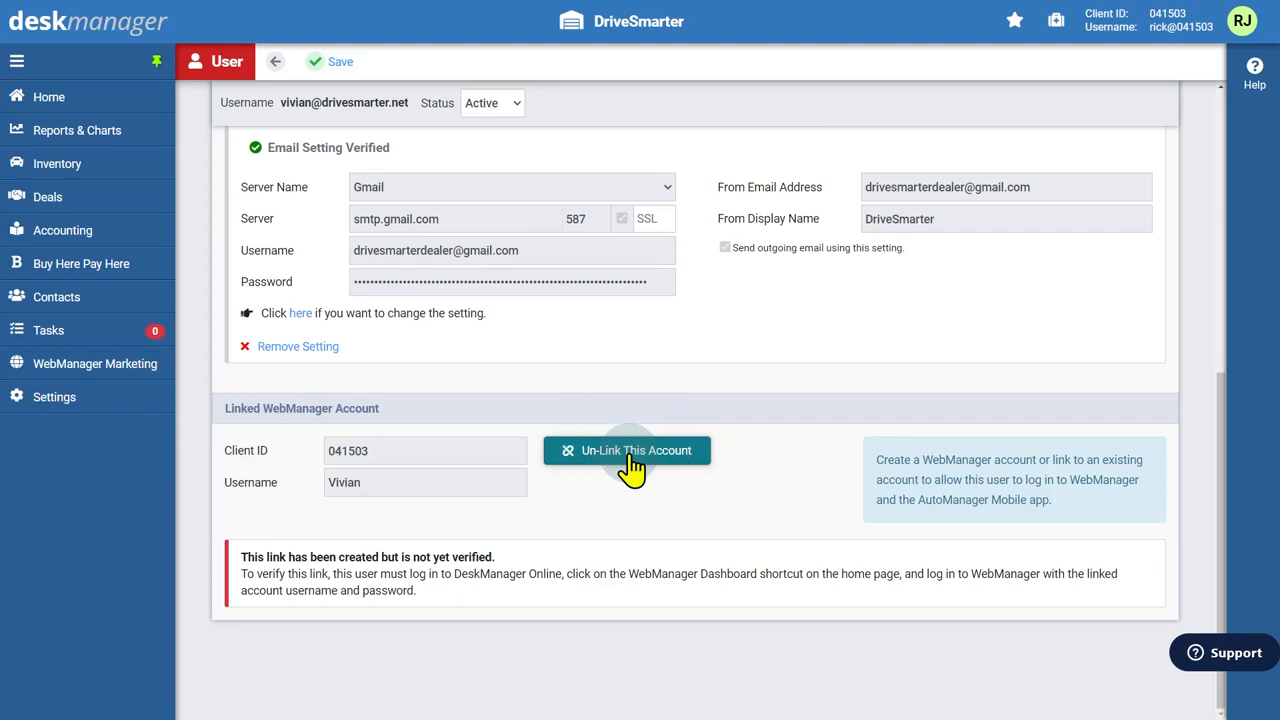
Un-link Vivian's WebManager account and confirm the removal.
{"action": "left_click", "coordinate": [628, 450]}
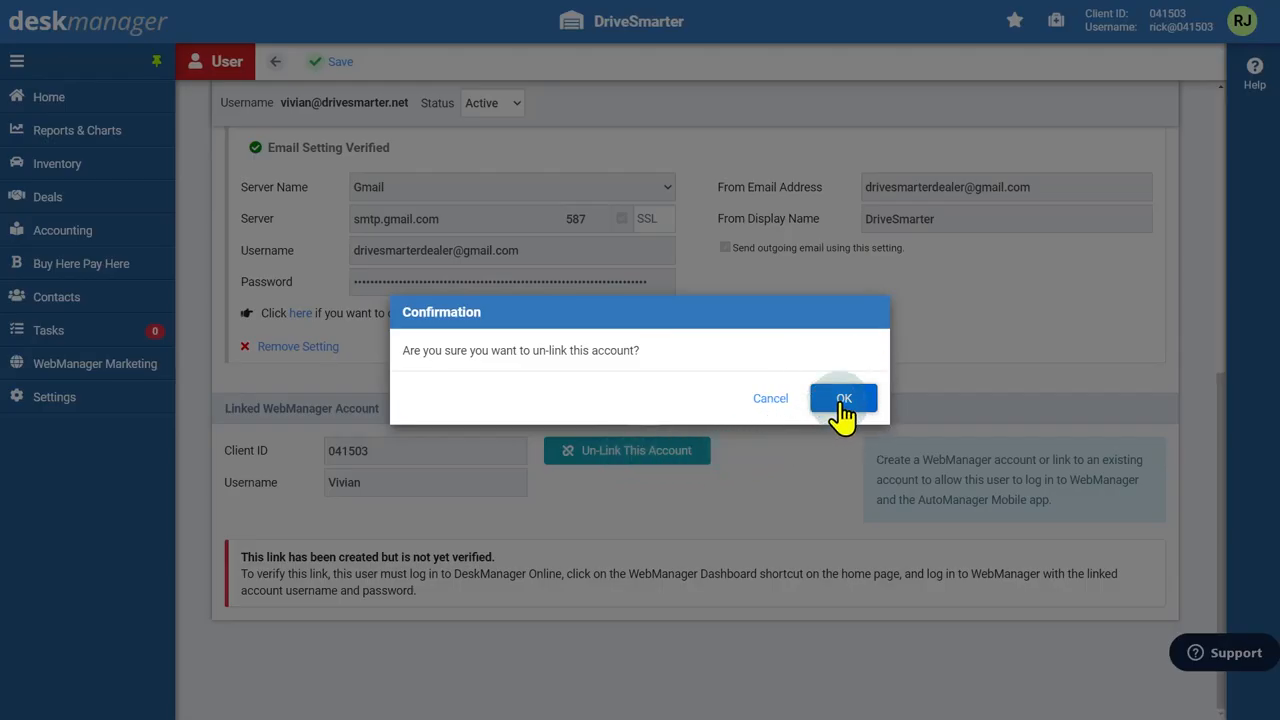
{"action": "left_click", "coordinate": [844, 398]}
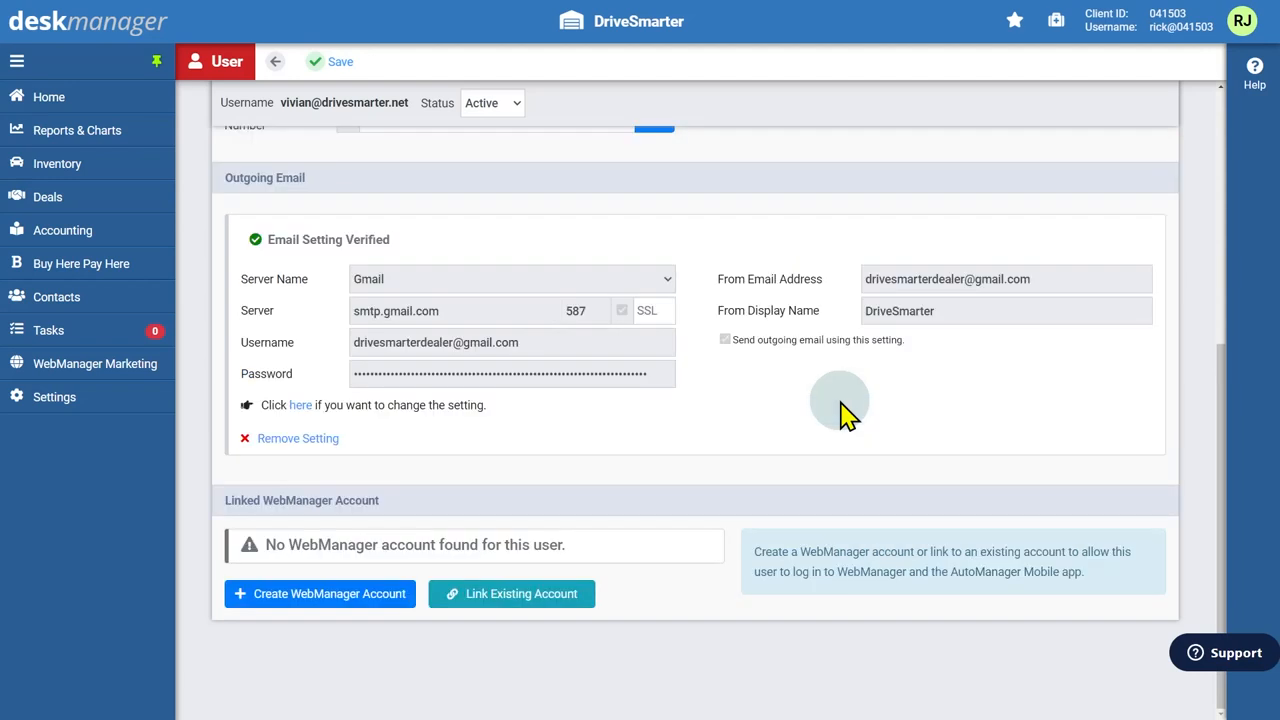